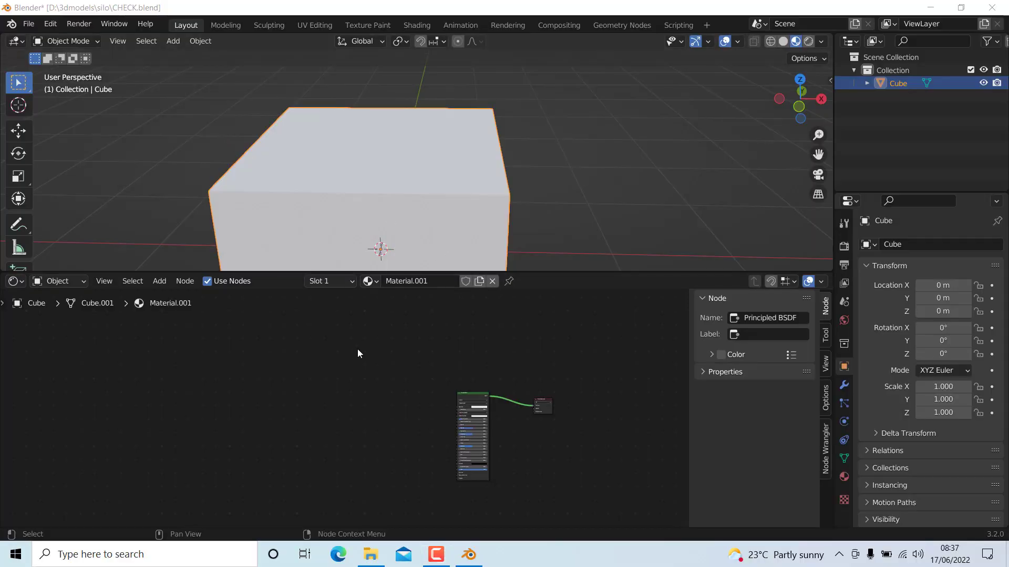
mouse_move(361, 353)
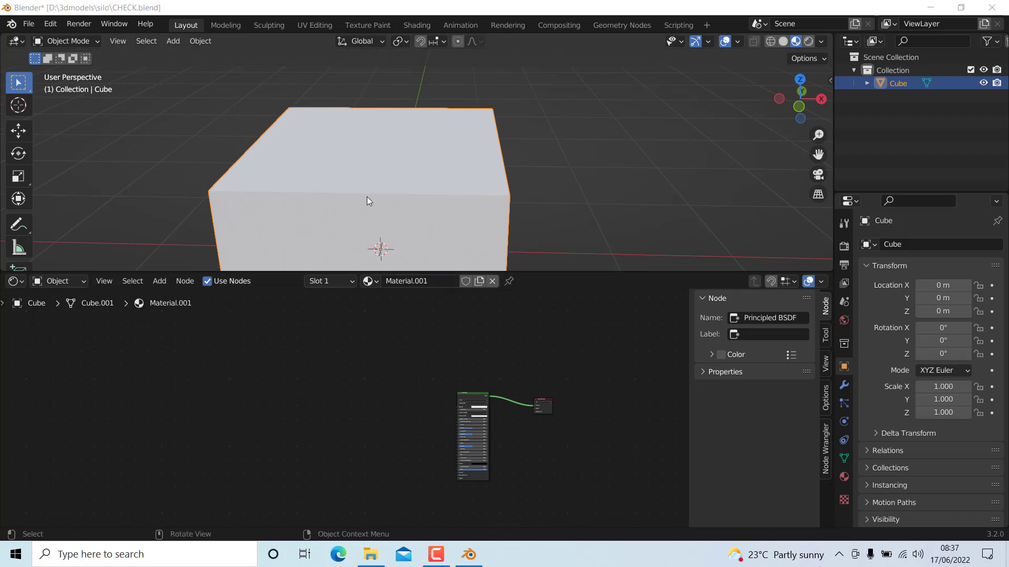
mouse_move(448, 174)
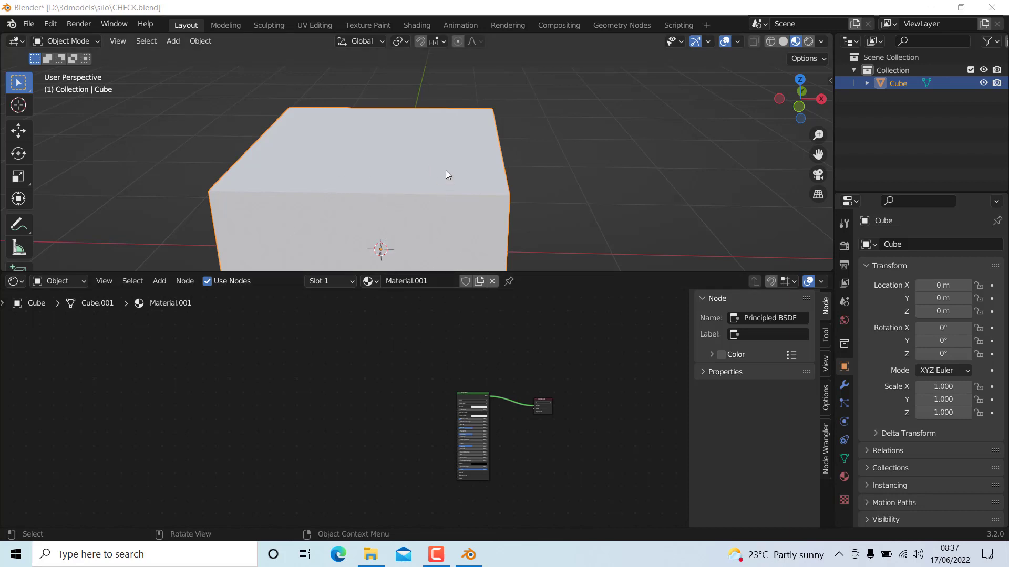
mouse_move(421, 208)
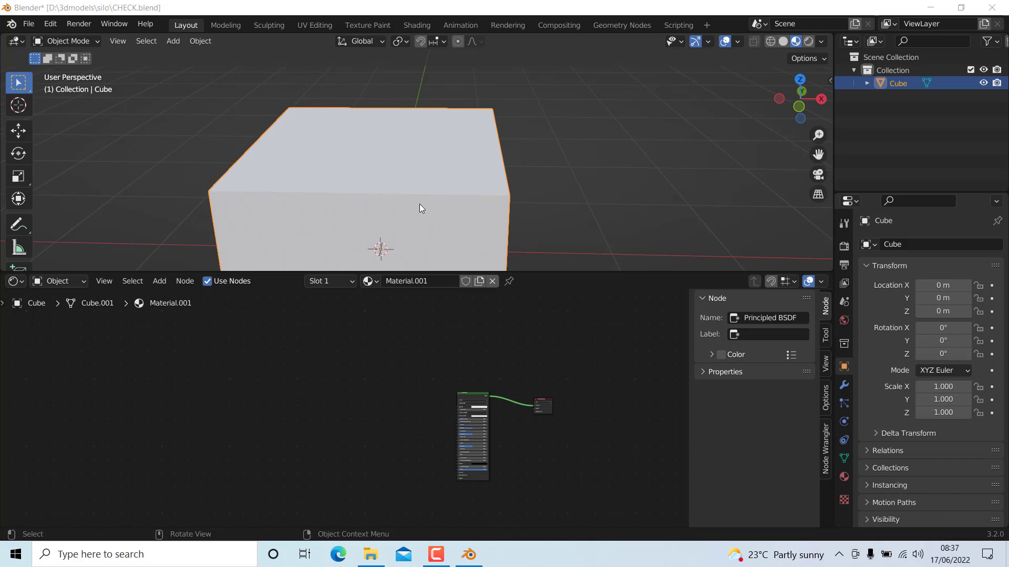
mouse_move(392, 169)
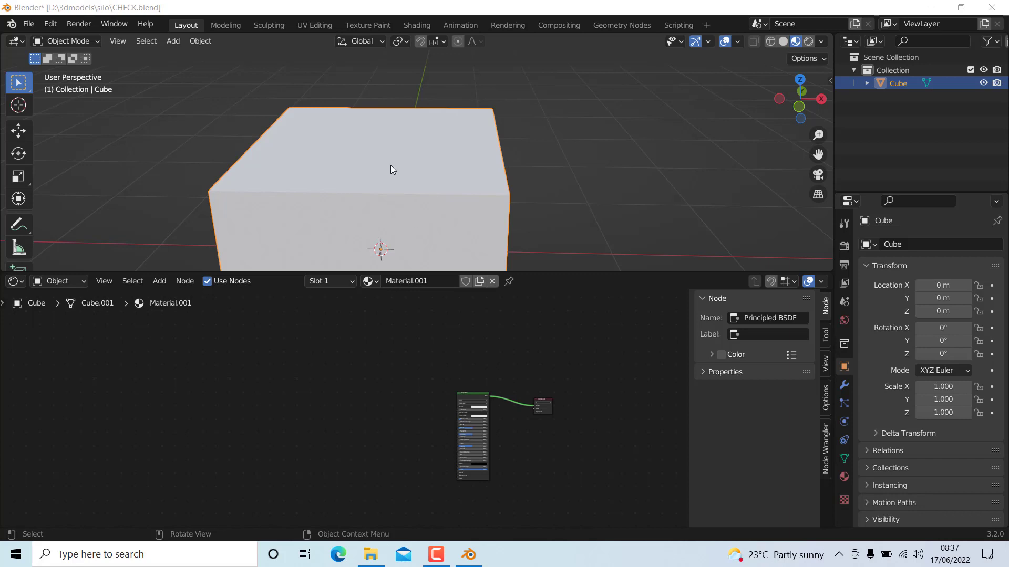
mouse_move(421, 221)
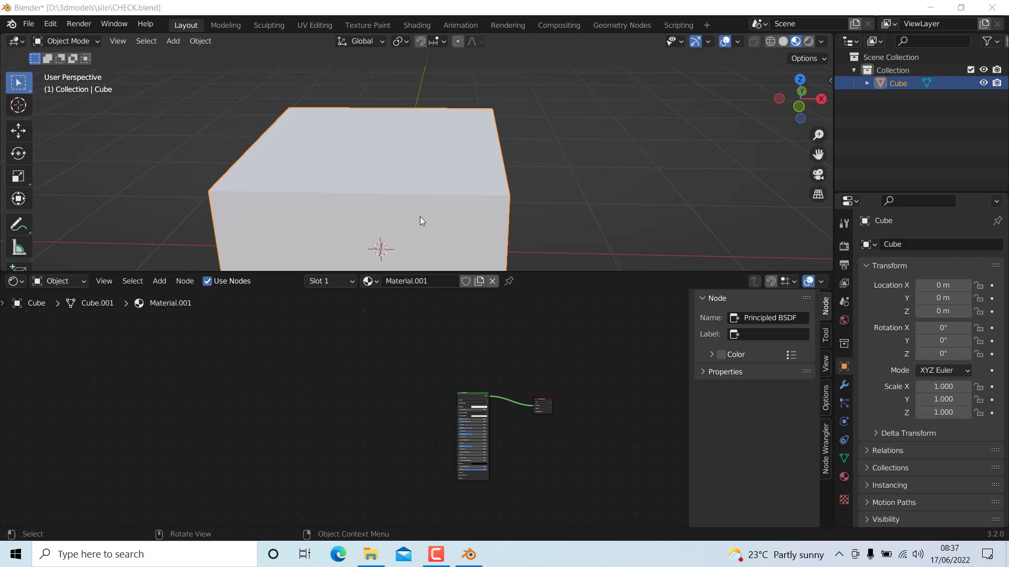
mouse_move(397, 144)
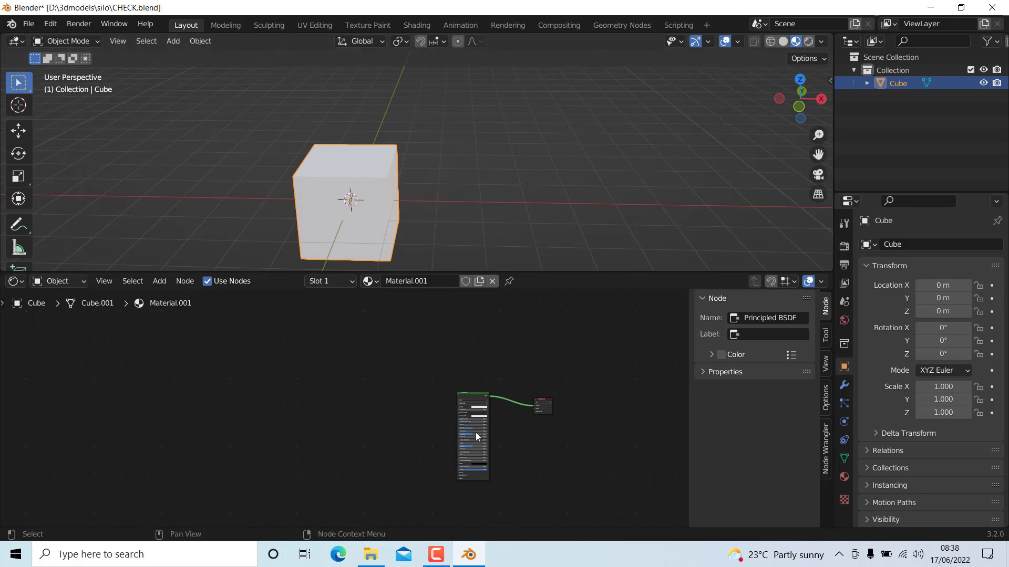
mouse_move(477, 401)
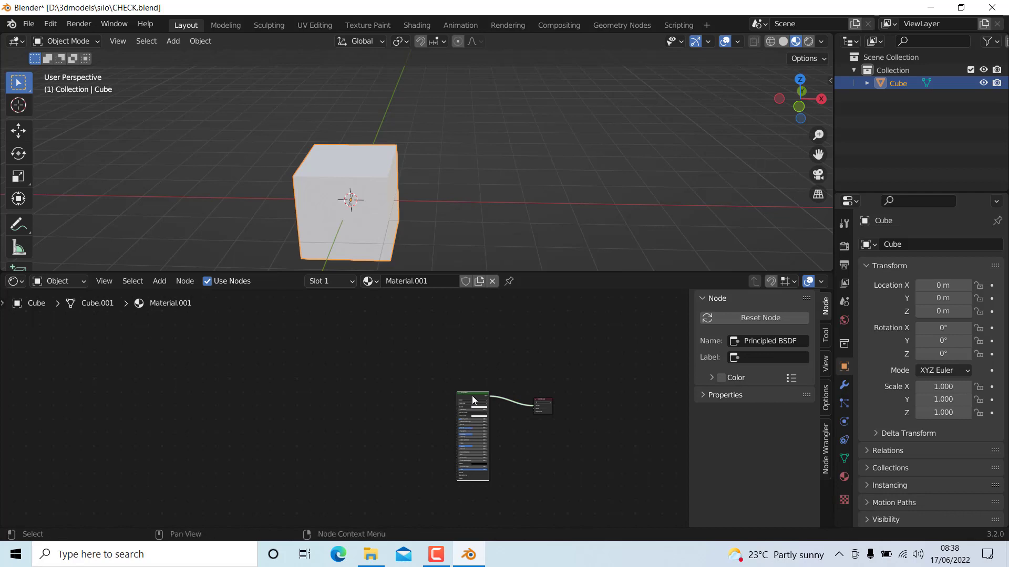
Step: Check in Preferences > Add-ons that Node Wrangler is enabled, searching 'NO'
click(50, 23)
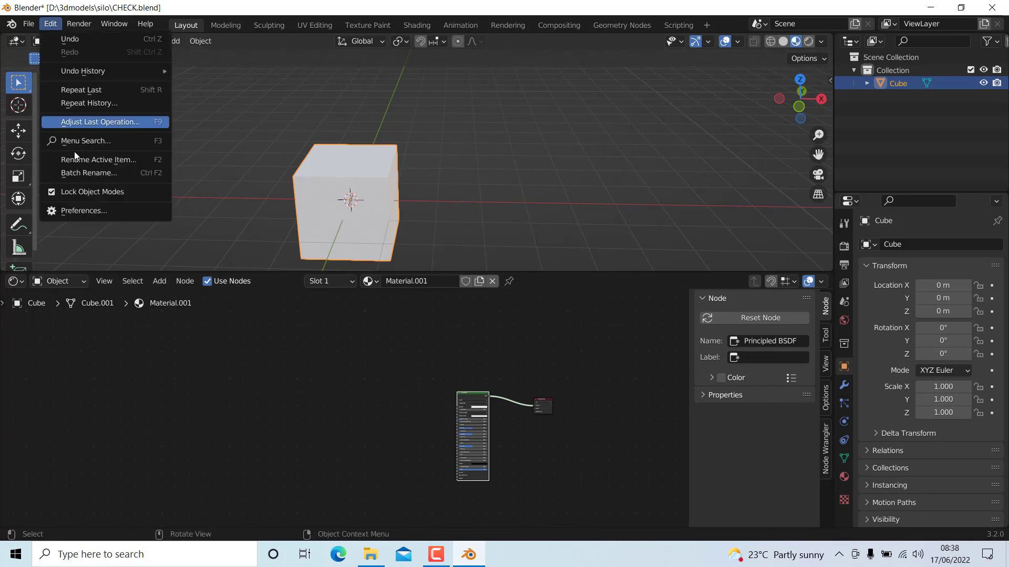
click(84, 210)
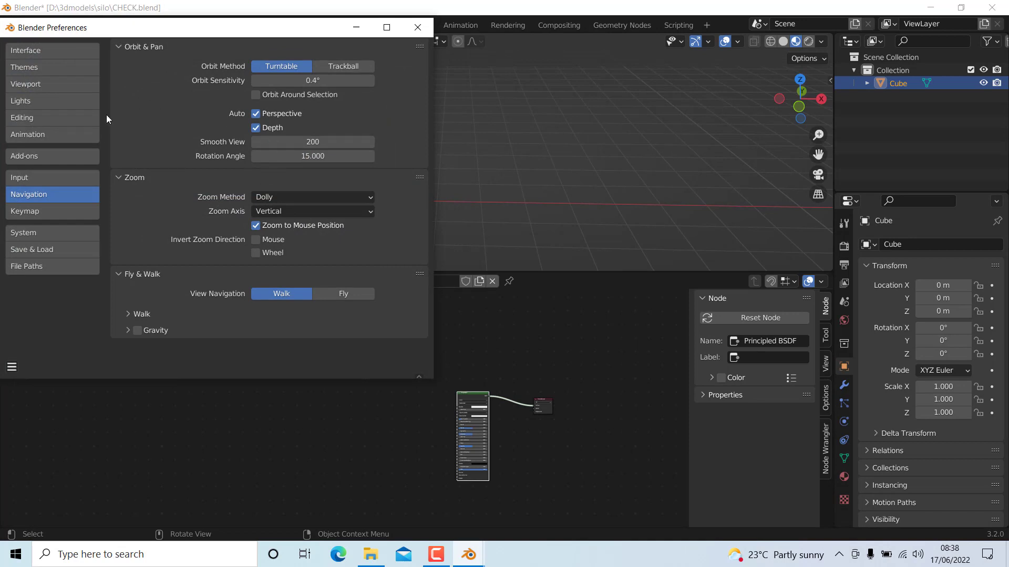
mouse_move(273, 90)
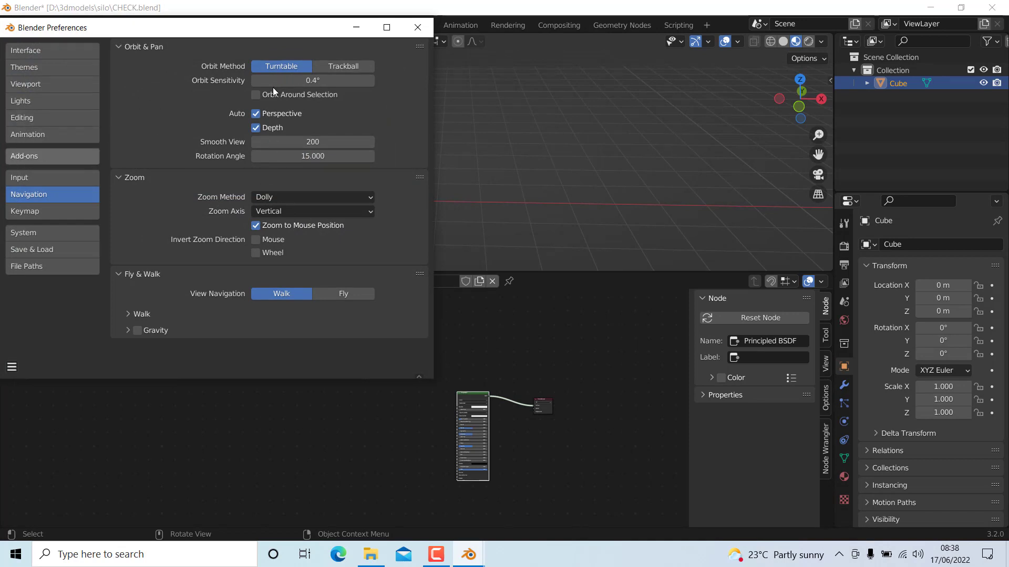
click(52, 156)
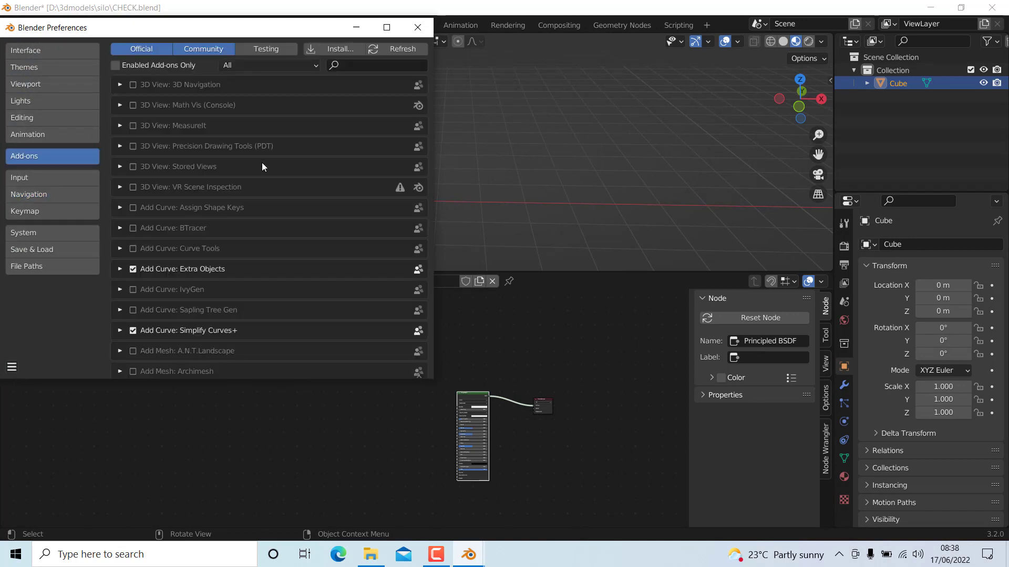
text(N)
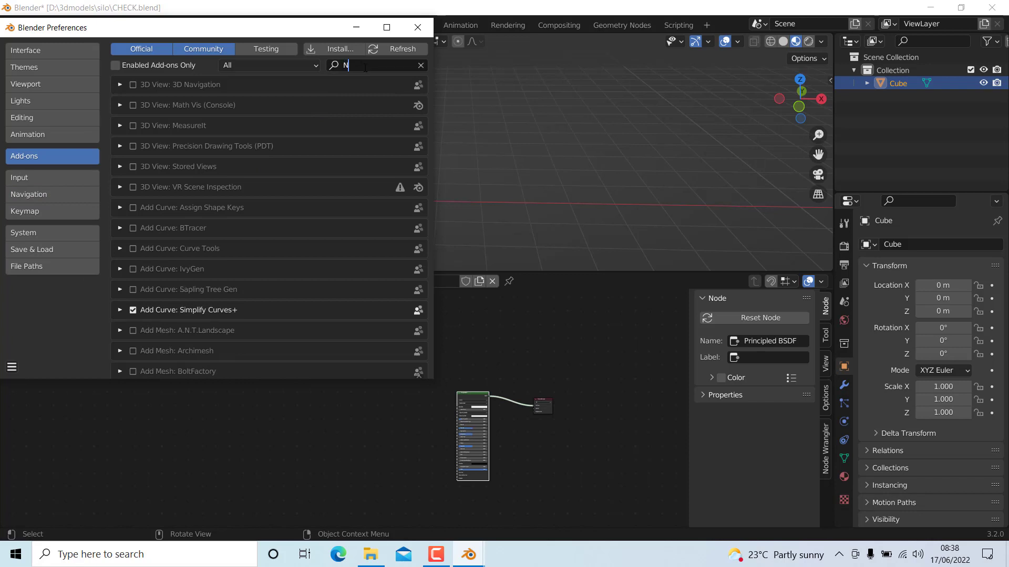
text(O)
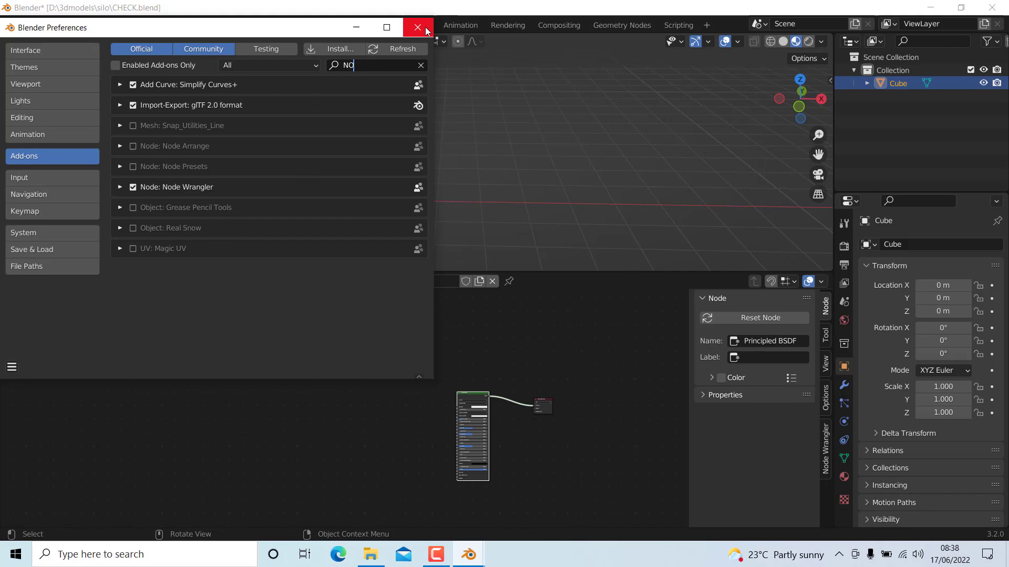
click(417, 28)
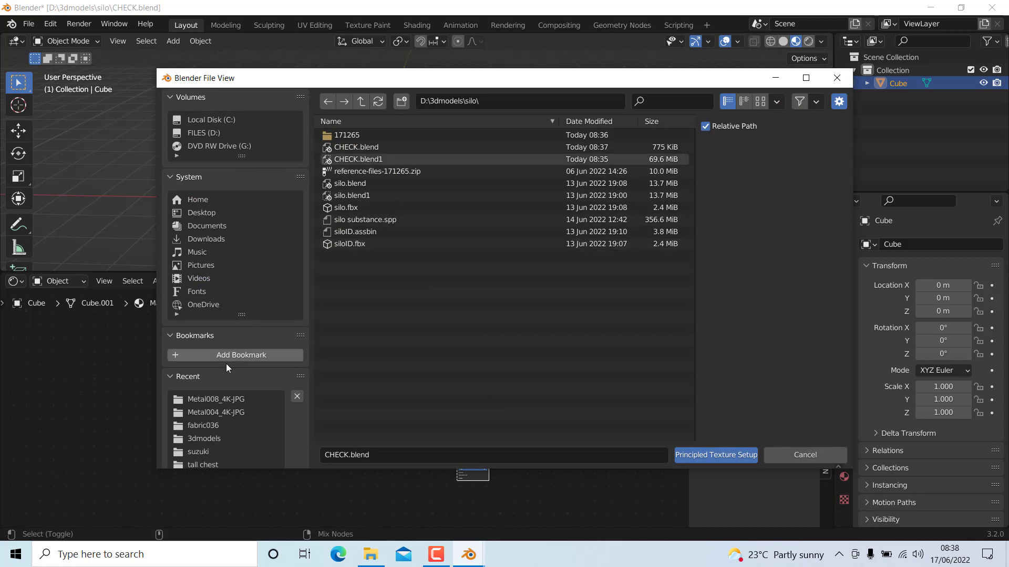
Step: Load the Metal008_4K-JPG maps from D:\textures\ambientcg\METAL into the Principled BSDF
click(204, 132)
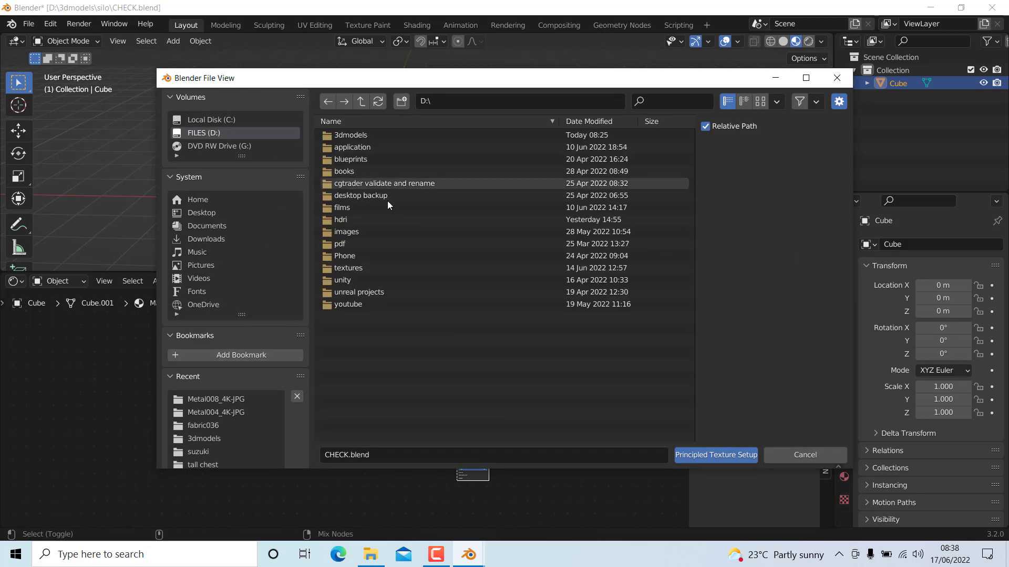
mouse_move(357, 172)
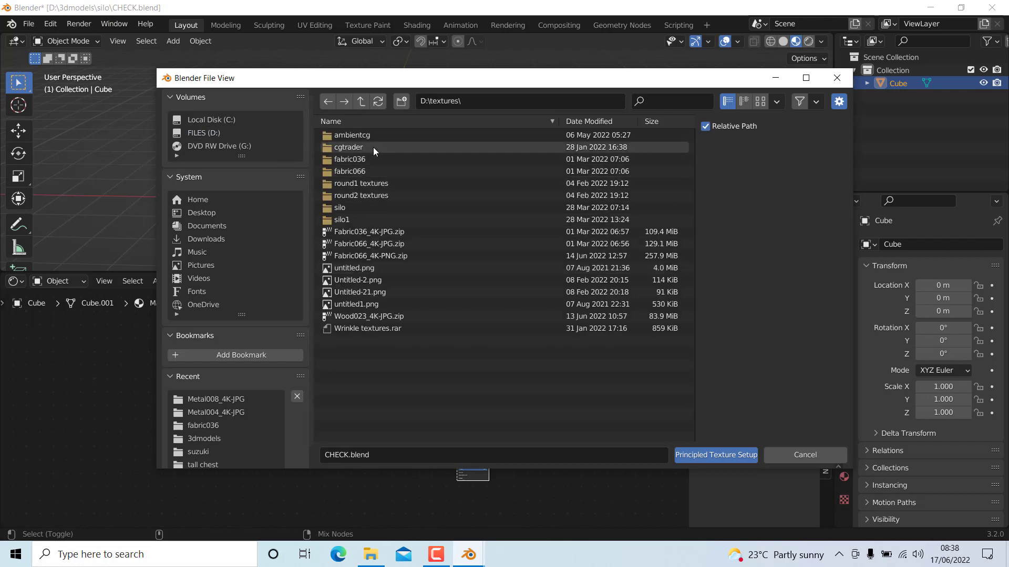
double_click(352, 135)
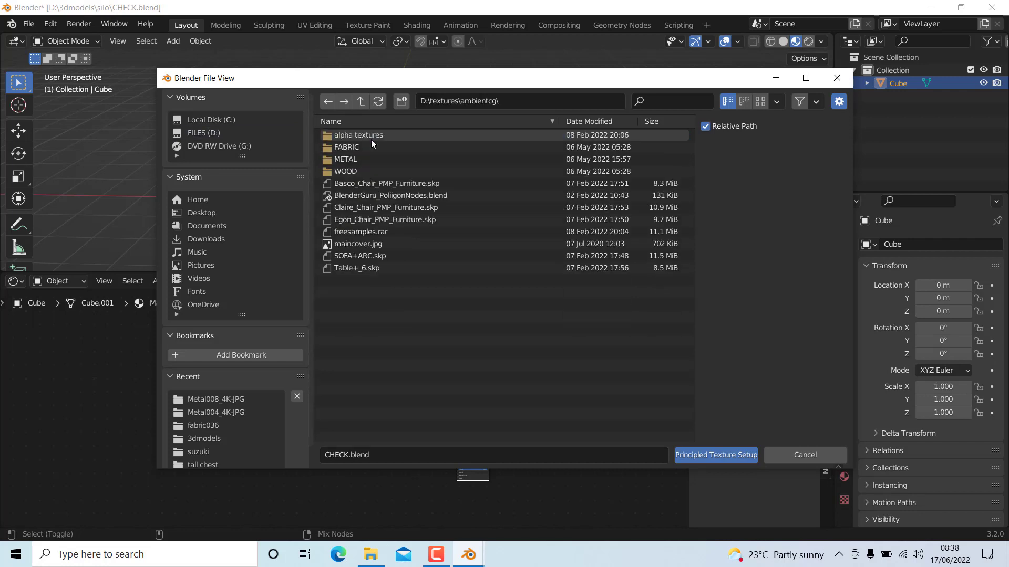
double_click(346, 159)
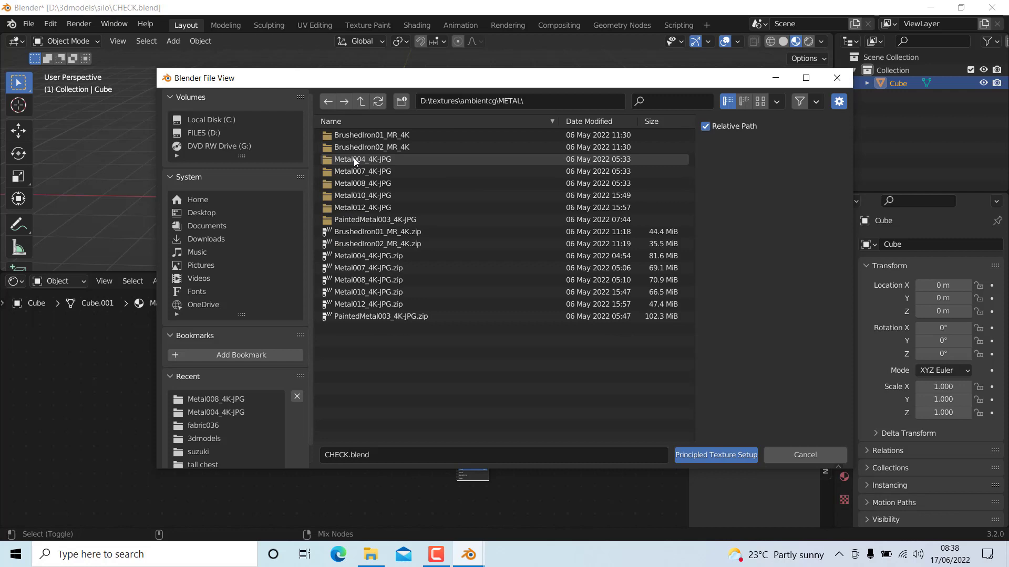
double_click(362, 160)
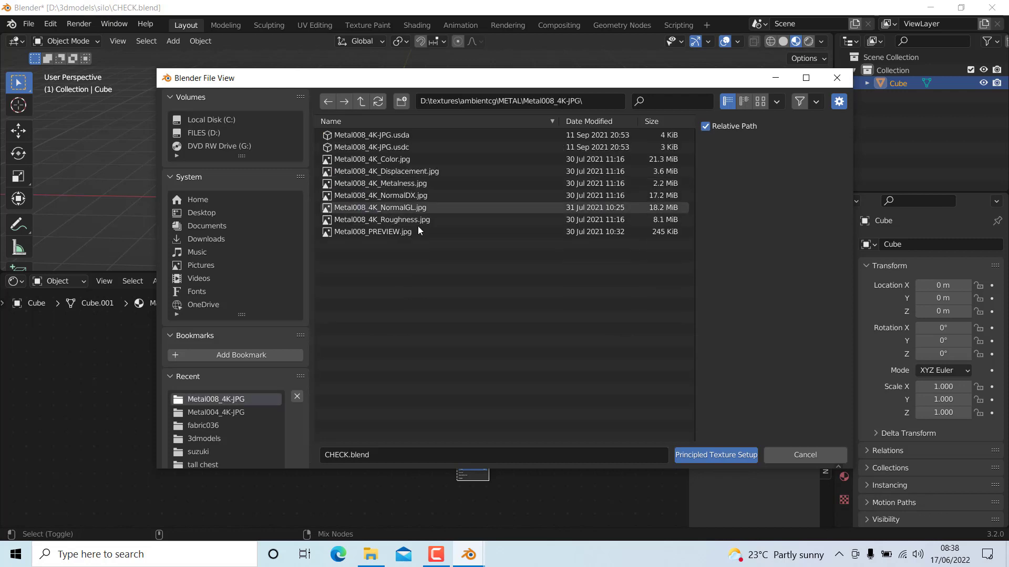
click(374, 159)
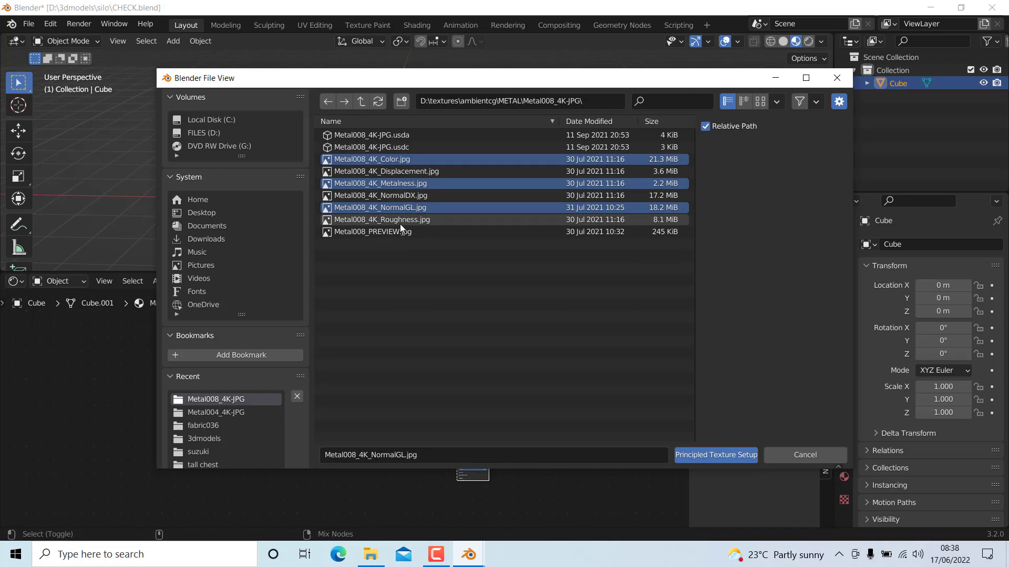
click(716, 455)
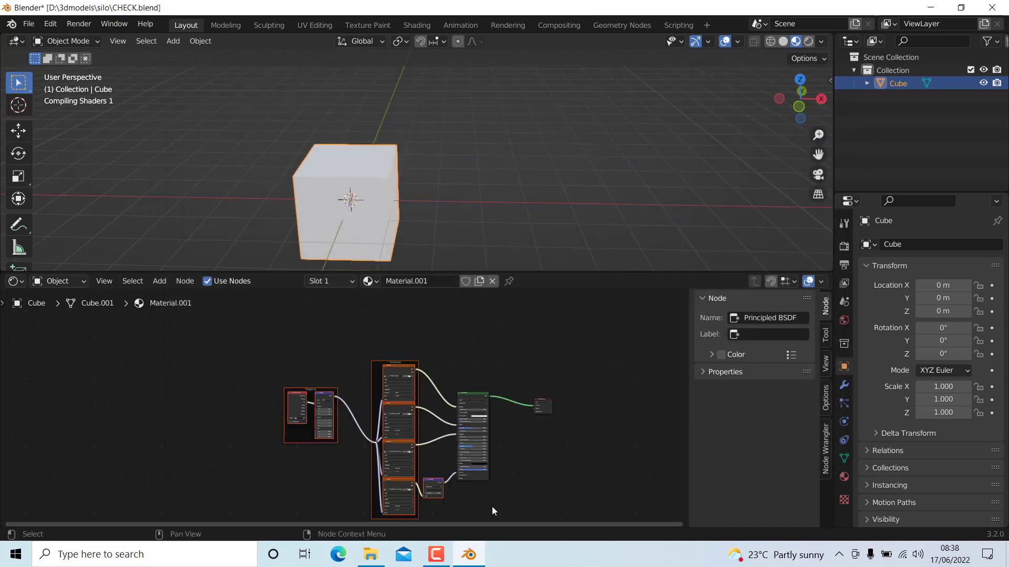
mouse_move(365, 191)
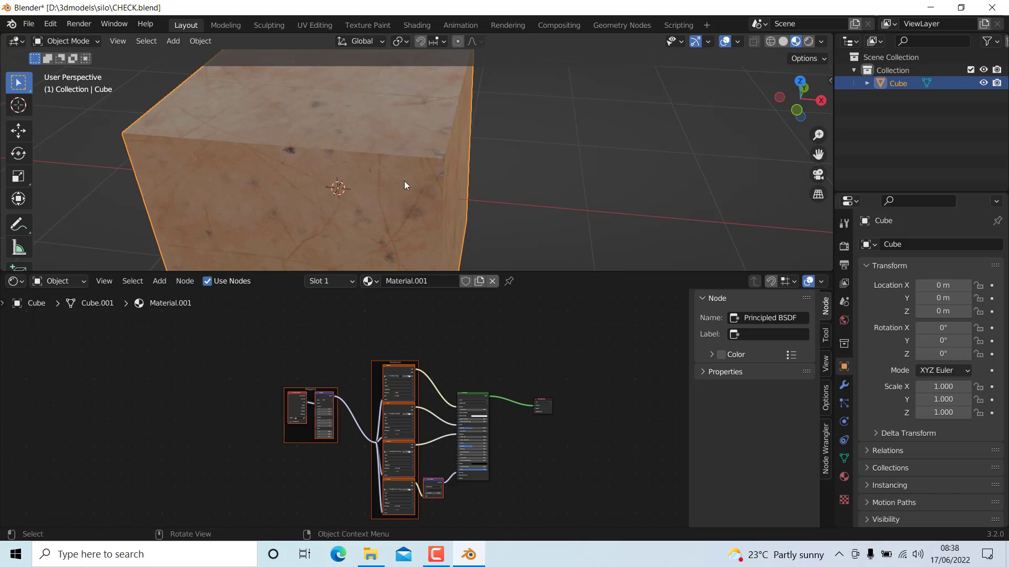
mouse_move(421, 197)
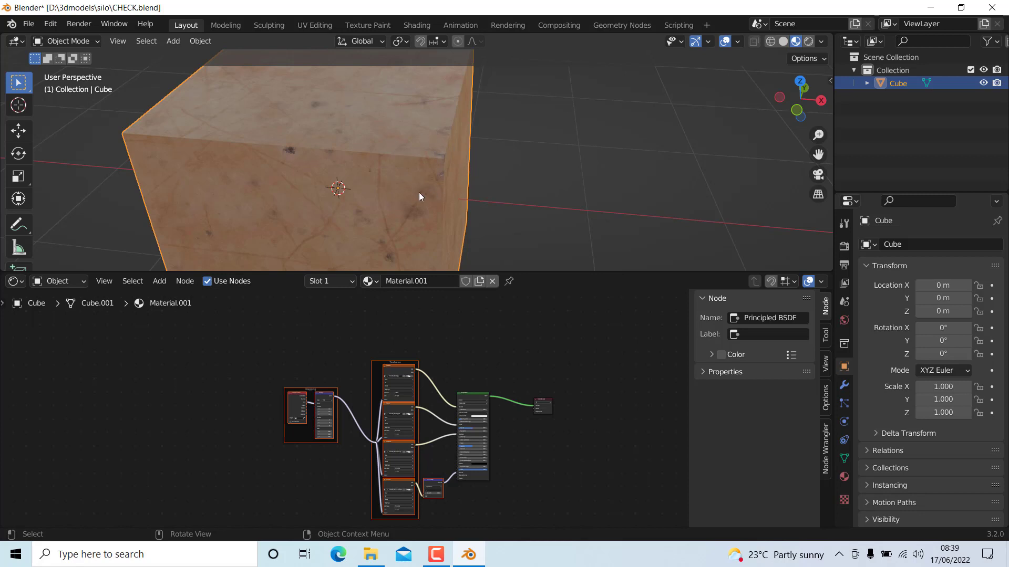
mouse_move(33, 24)
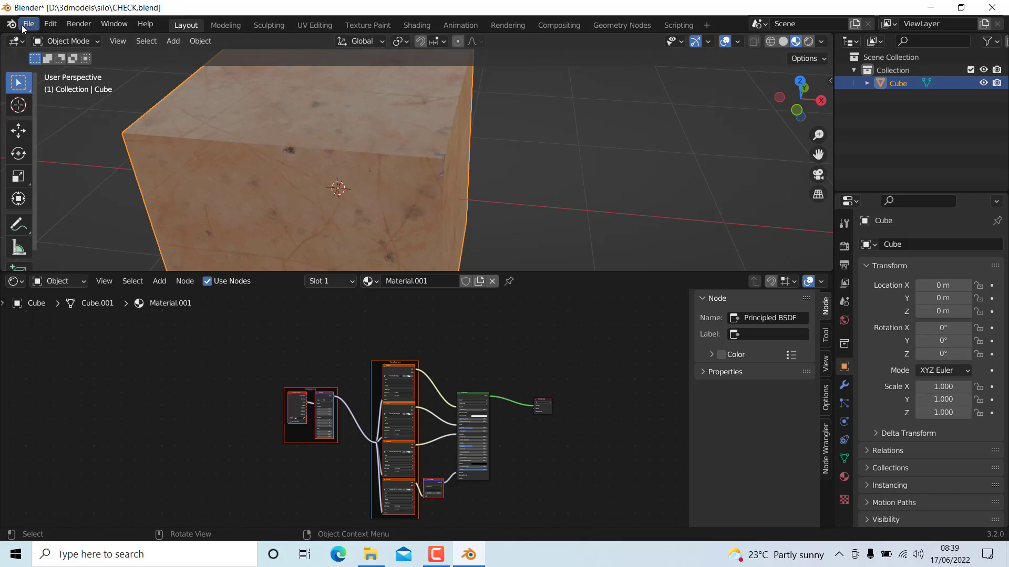
Step: Save the textured cube scene as CHECK.blend
key(ctrl+s)
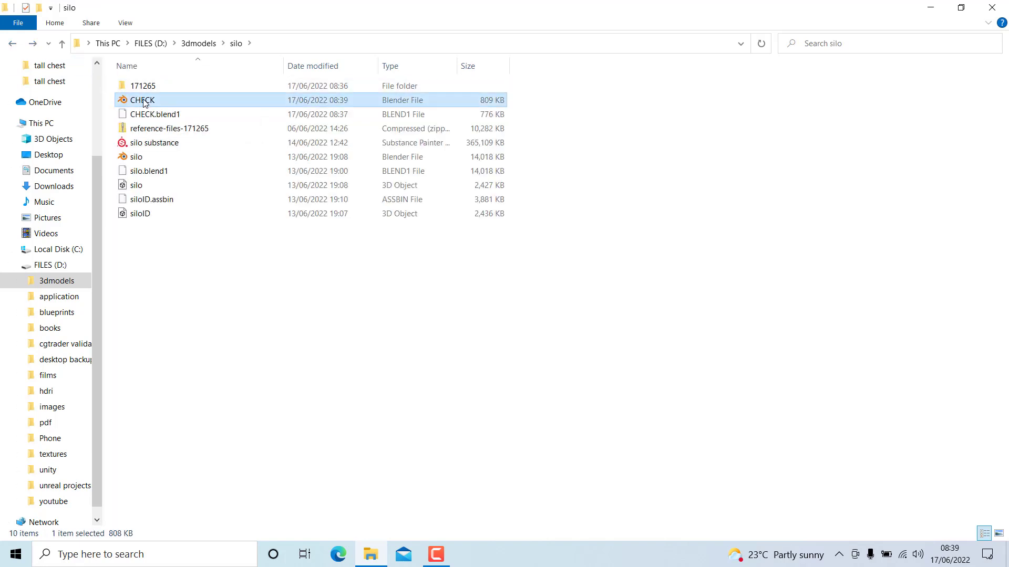
Step: Cut CHECK.blend into the 171265 folder and launch it from there
right_click(142, 100)
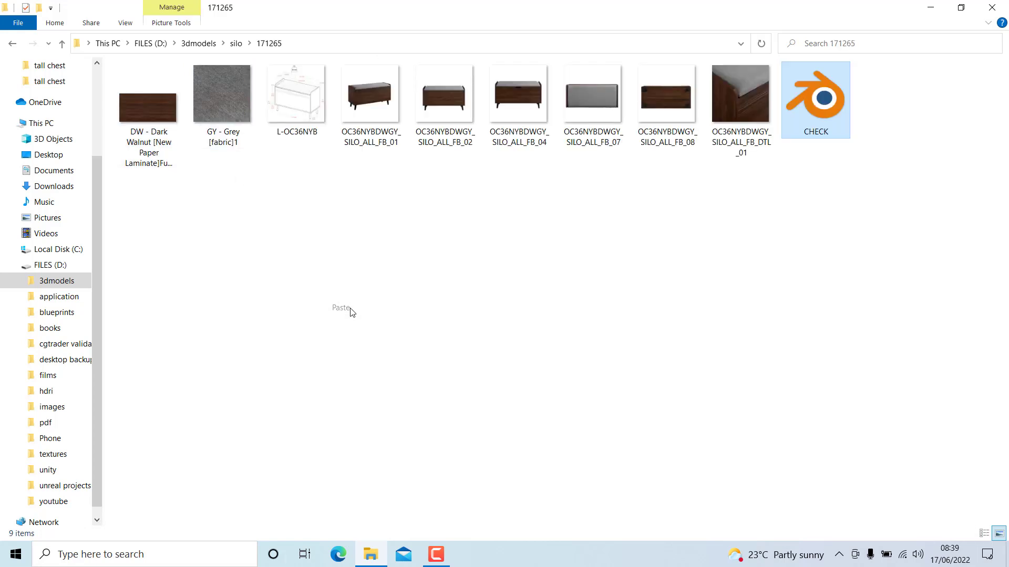
click(816, 97)
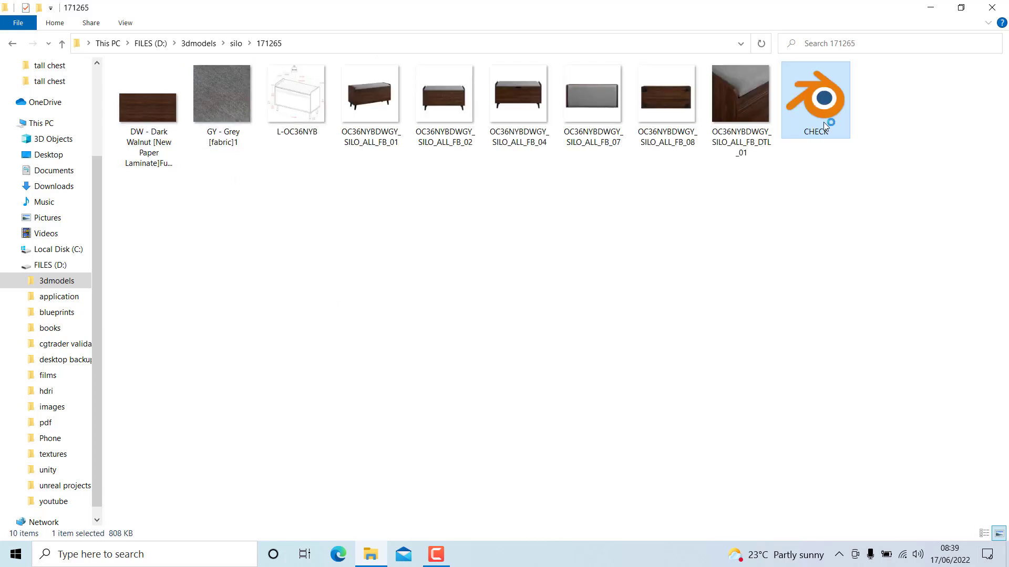
double_click(815, 97)
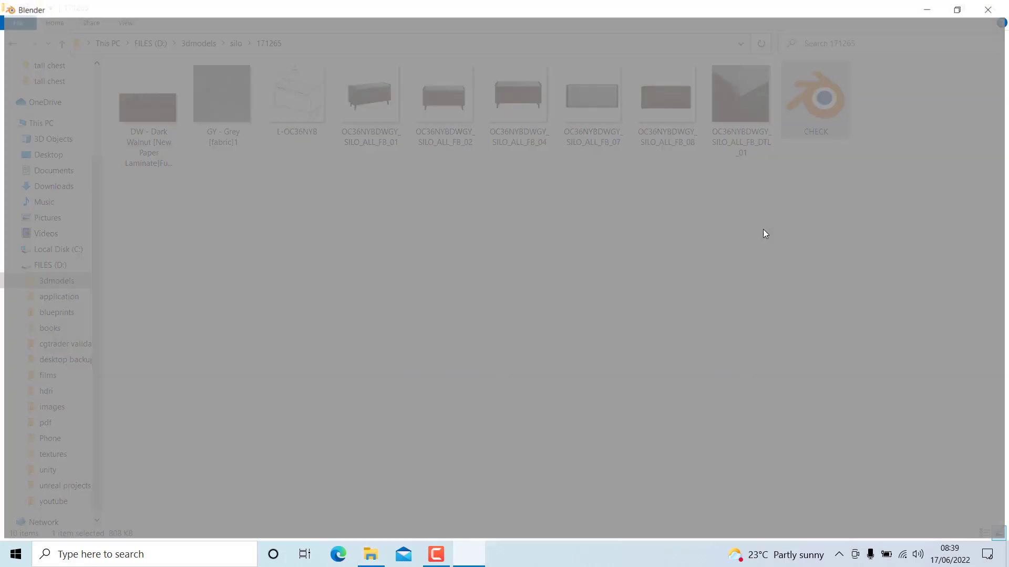
Step: Reopen CHECK.blend in Blender from the 171265 folder
double_click(815, 100)
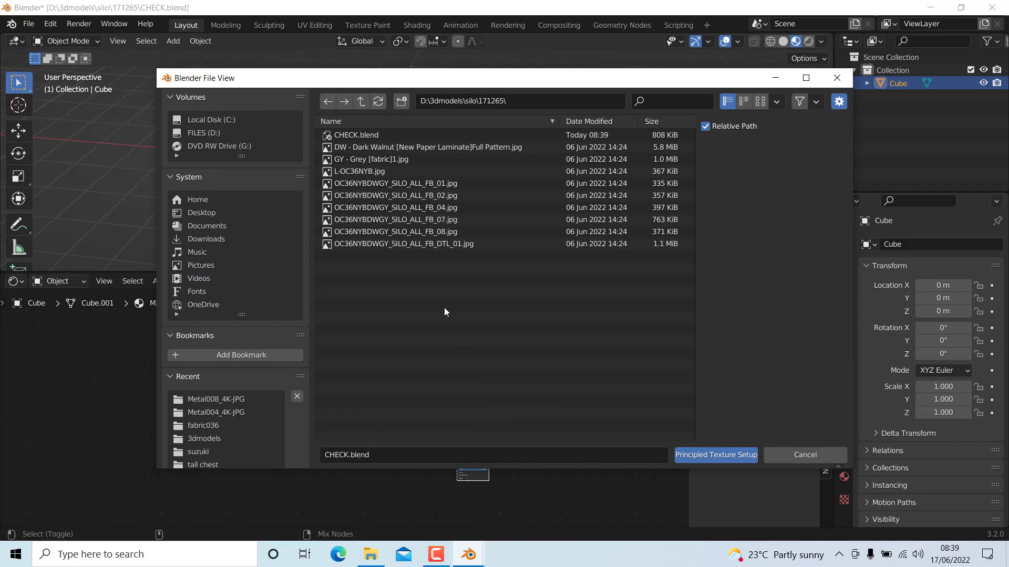
Step: Browse to D:\textures\ambientcg\METAL\Metal008_4K-JPG and apply its maps via Principled Texture Setup
click(204, 133)
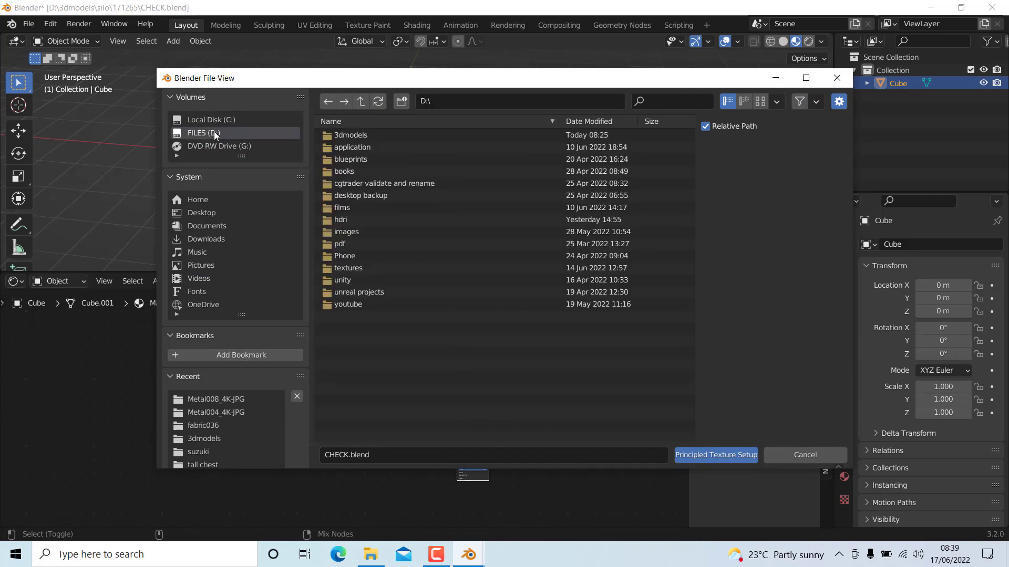
double_click(350, 135)
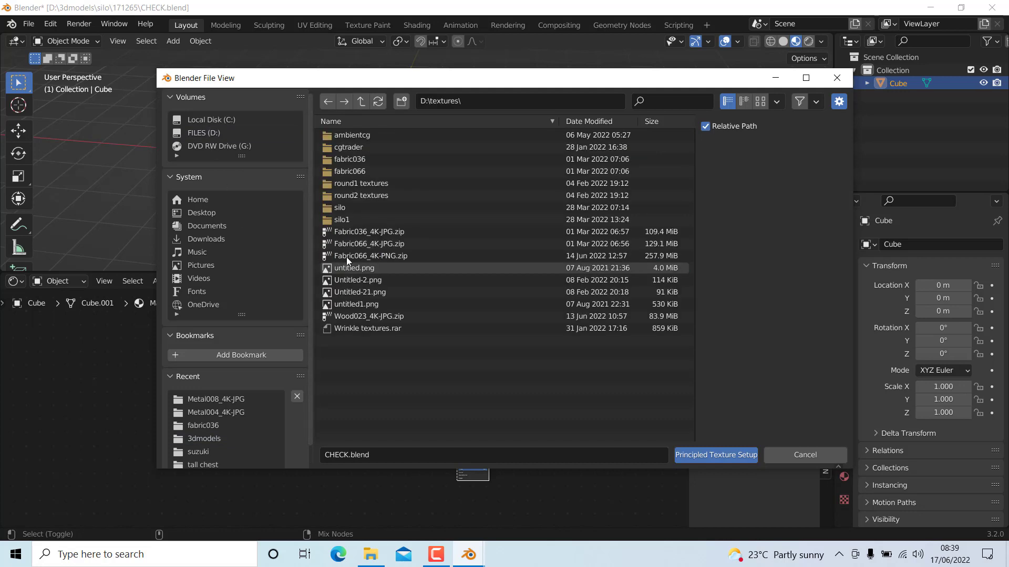
double_click(353, 135)
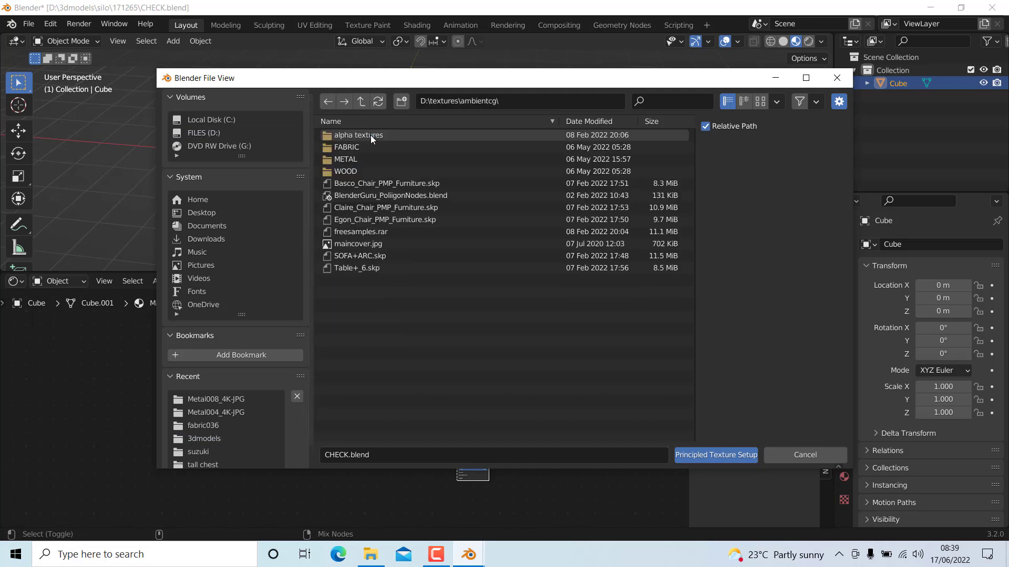
double_click(346, 160)
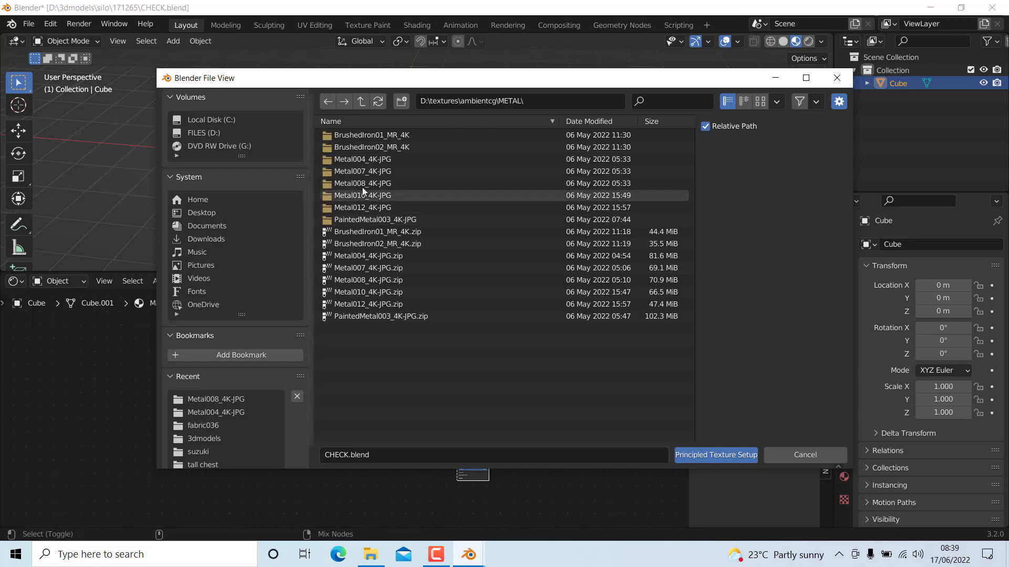
double_click(362, 183)
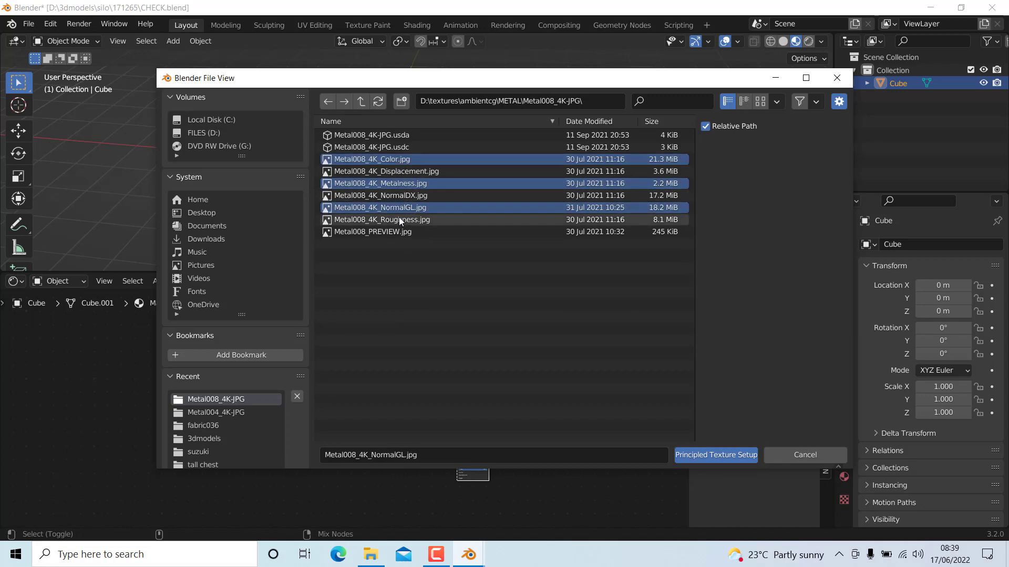
click(715, 455)
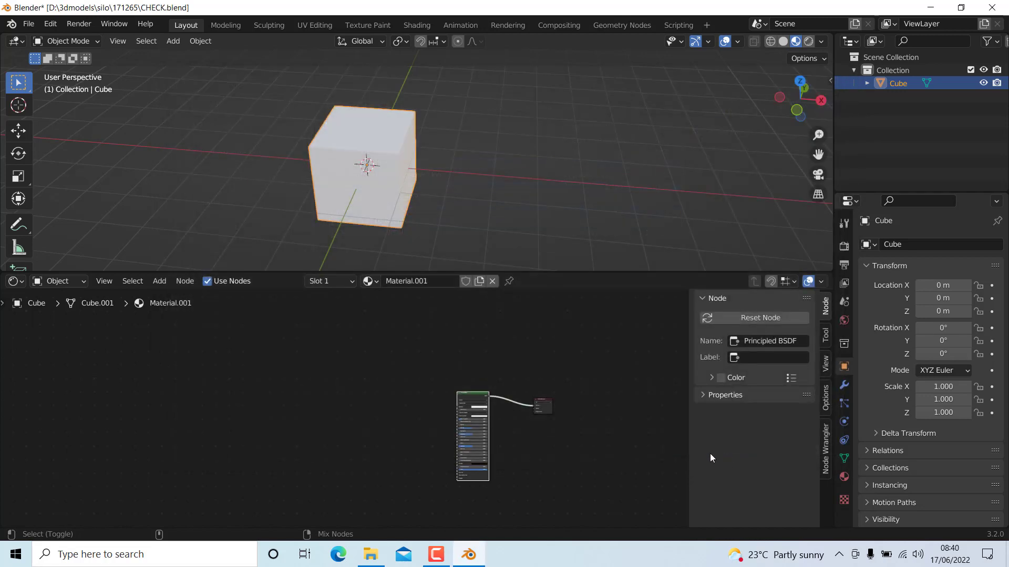
mouse_move(562, 375)
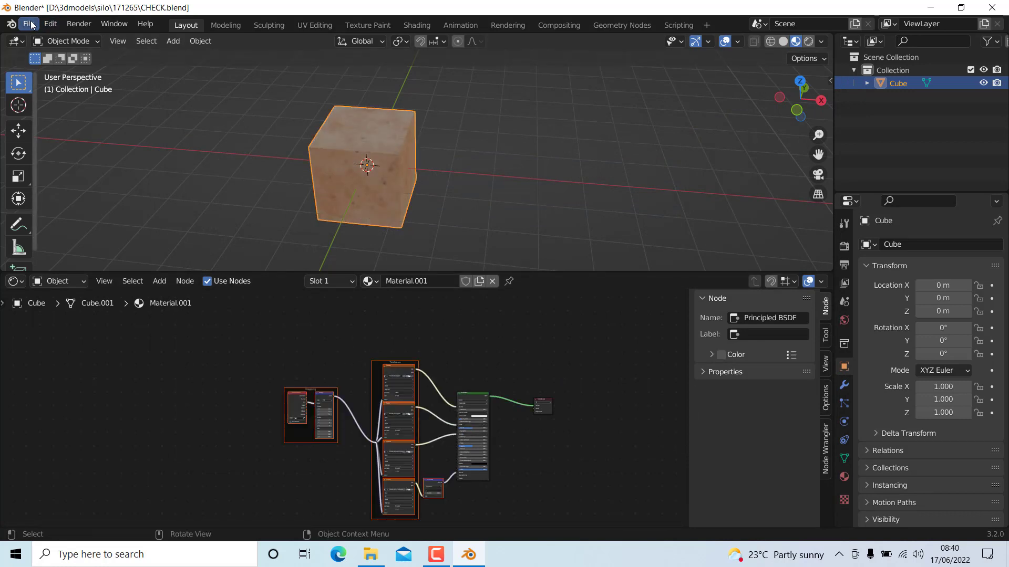
Step: Unpack the texture images via File > External Data, save CHECK.blend and close Blender
click(30, 24)
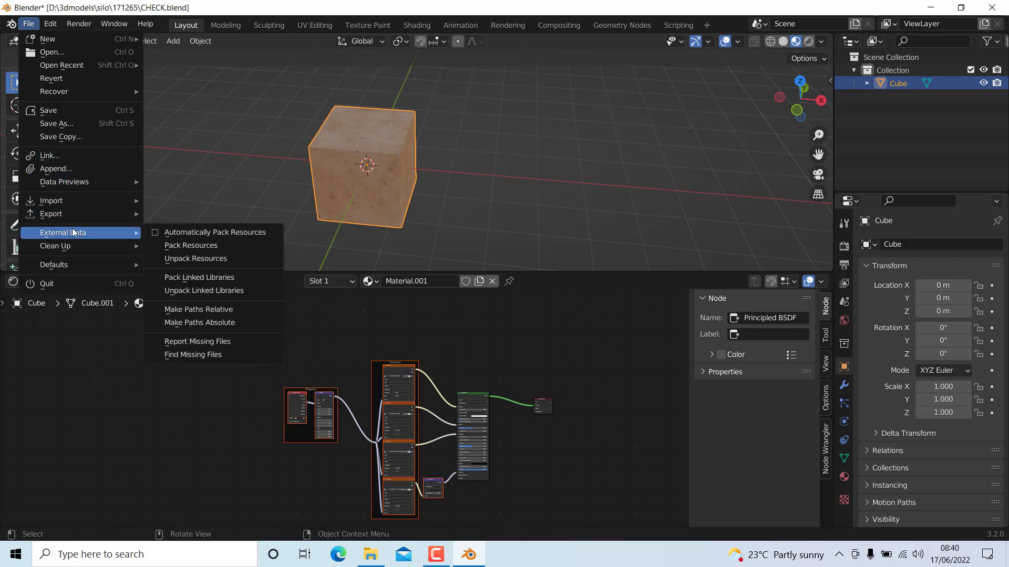
click(191, 246)
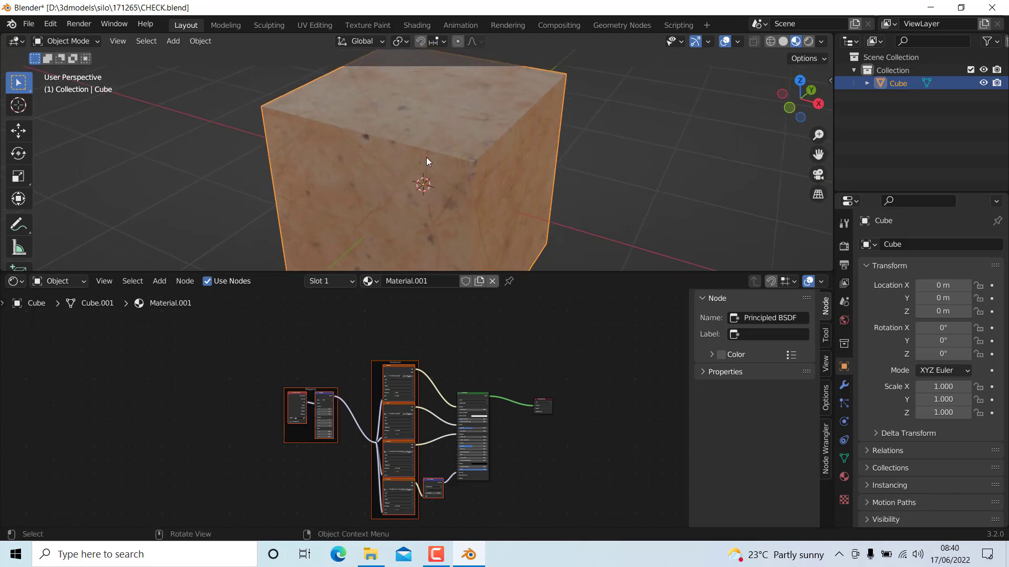
click(35, 25)
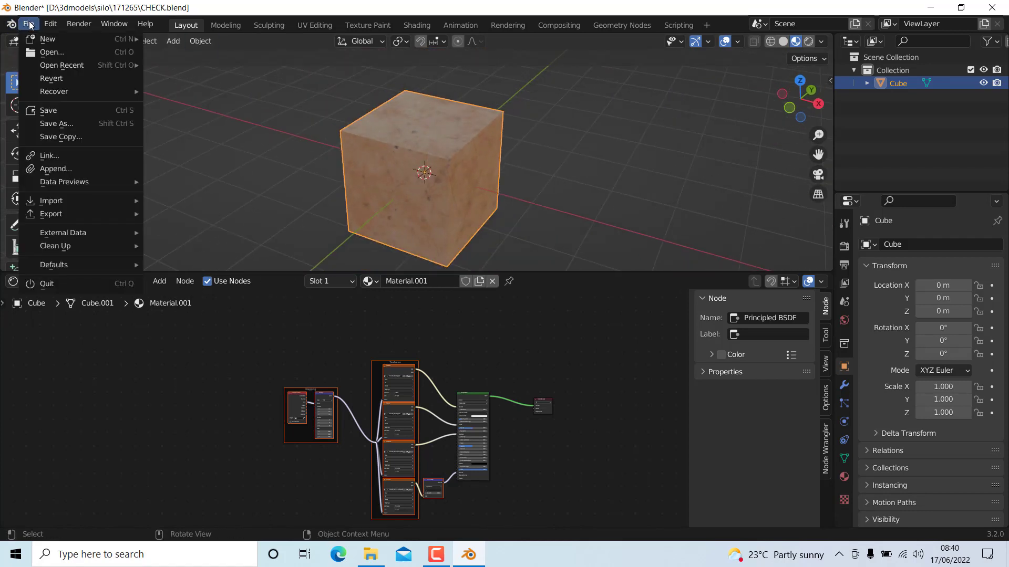
click(48, 110)
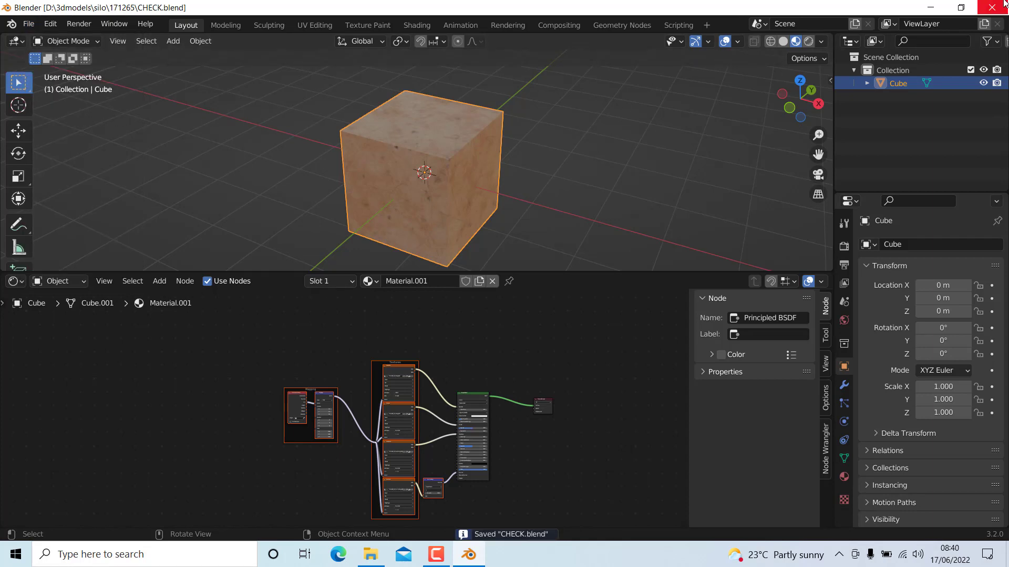
click(371, 554)
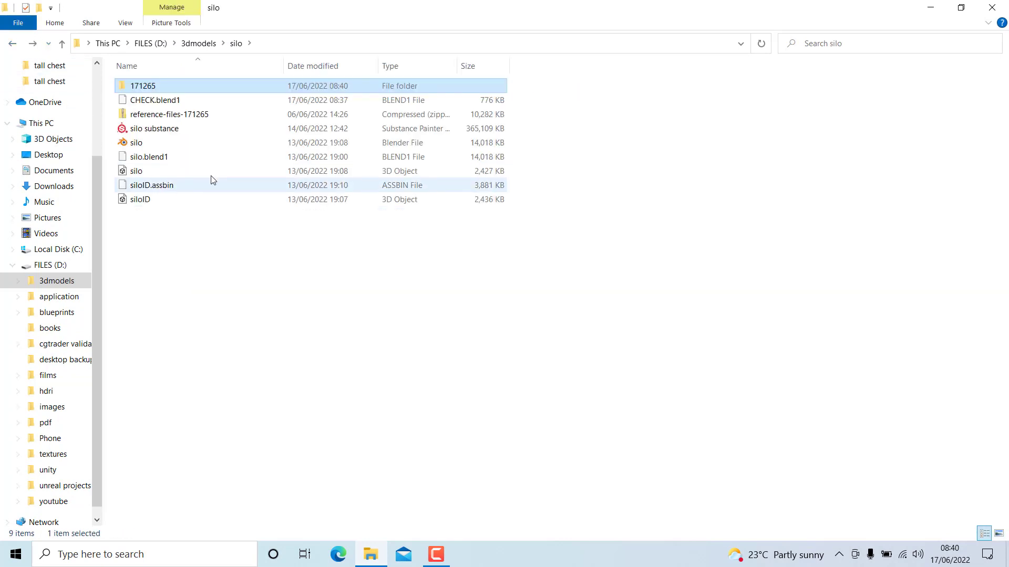
Step: Navigate back through 3dmodels to the folder and launch the 71 MB CHECK blend file
click(11, 43)
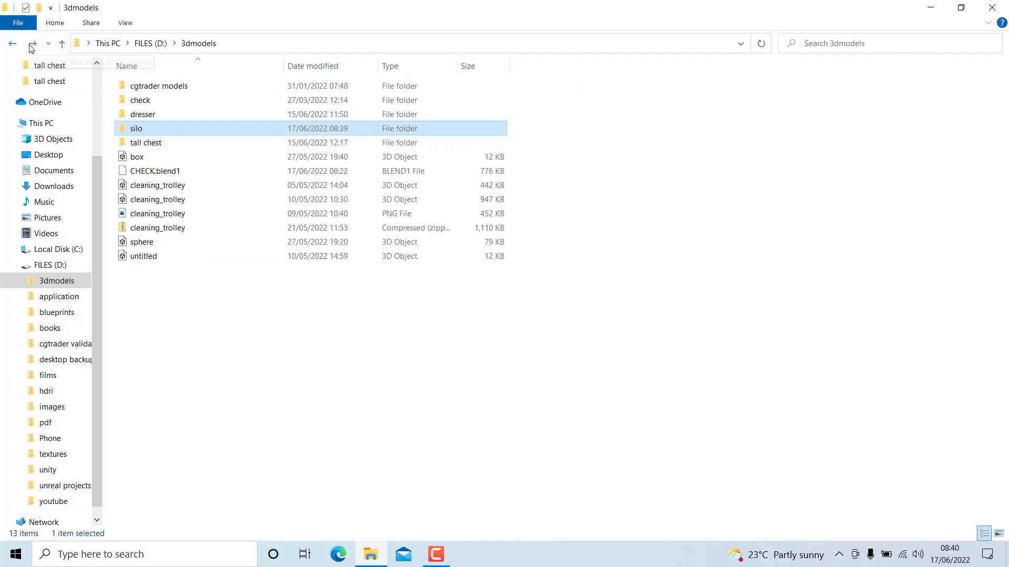
double_click(135, 128)
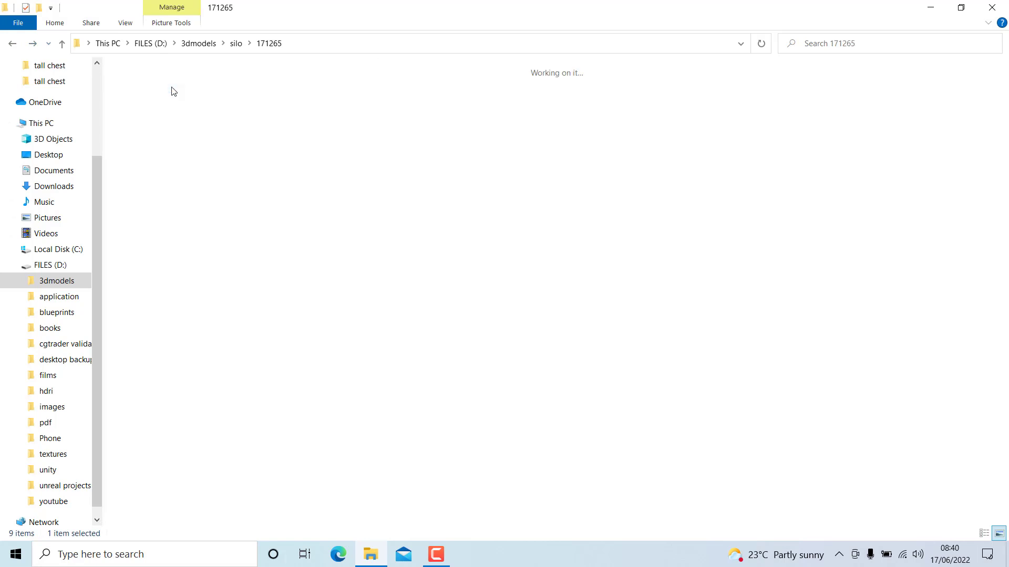
right_click(149, 97)
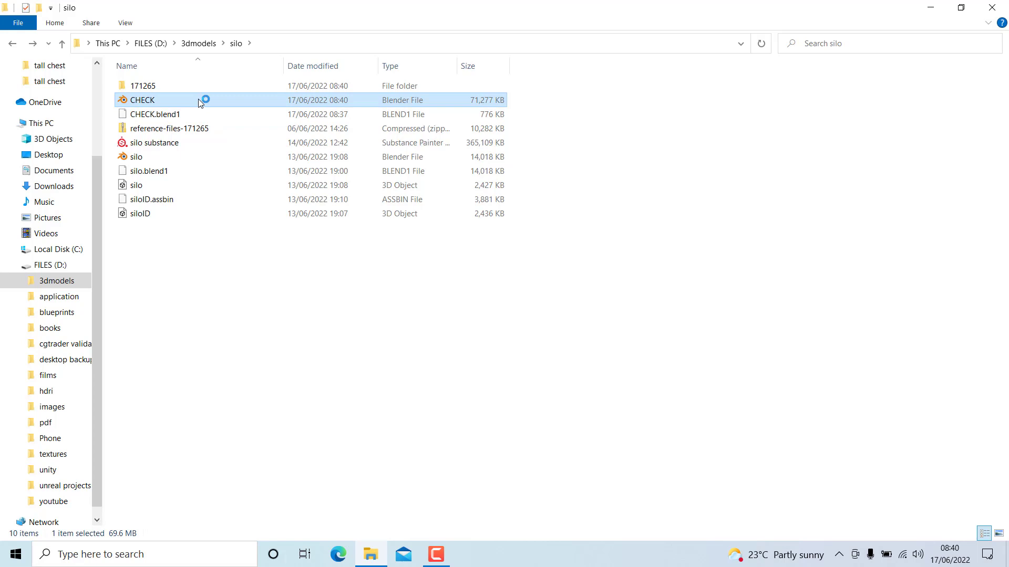
double_click(143, 100)
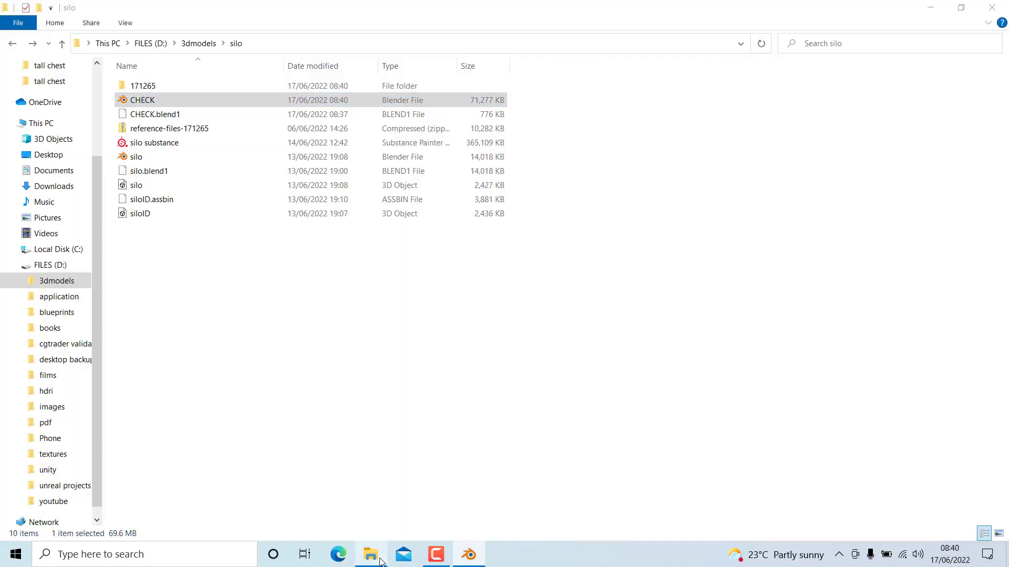
click(144, 100)
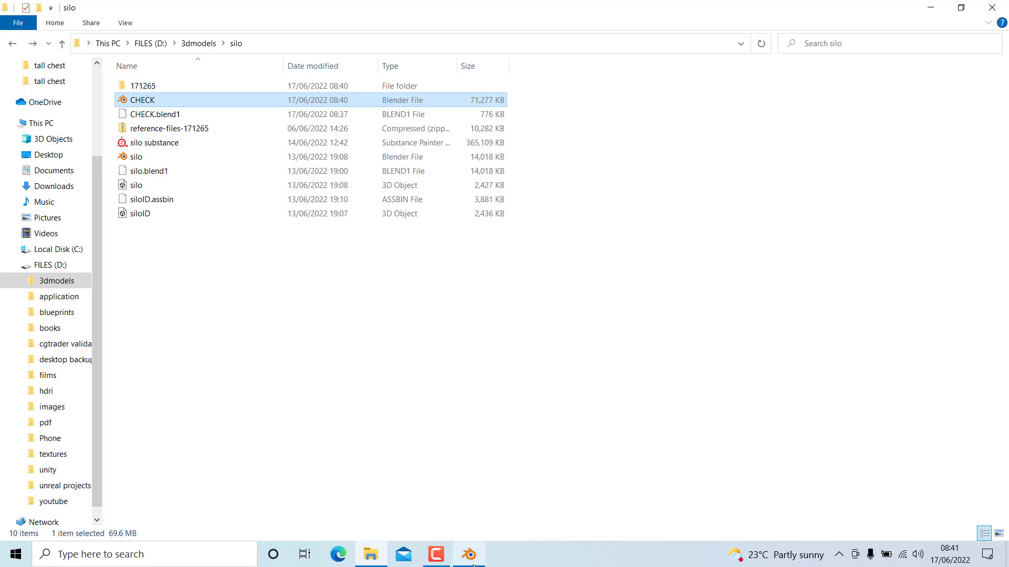
Step: Unpack Resources with 'Use files in current directory', writing a textures folder beside CHECK.blend
double_click(142, 100)
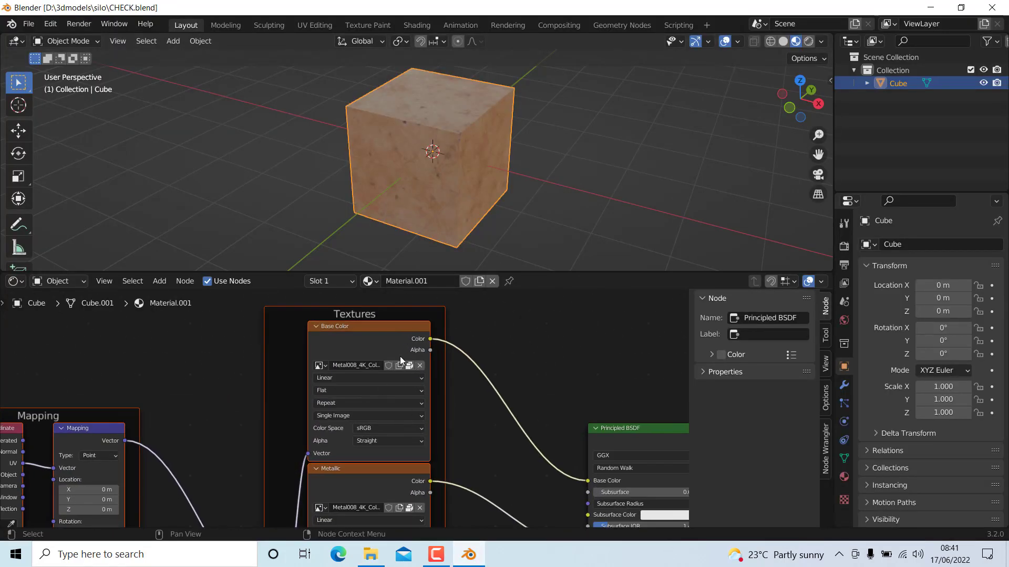
mouse_move(400, 386)
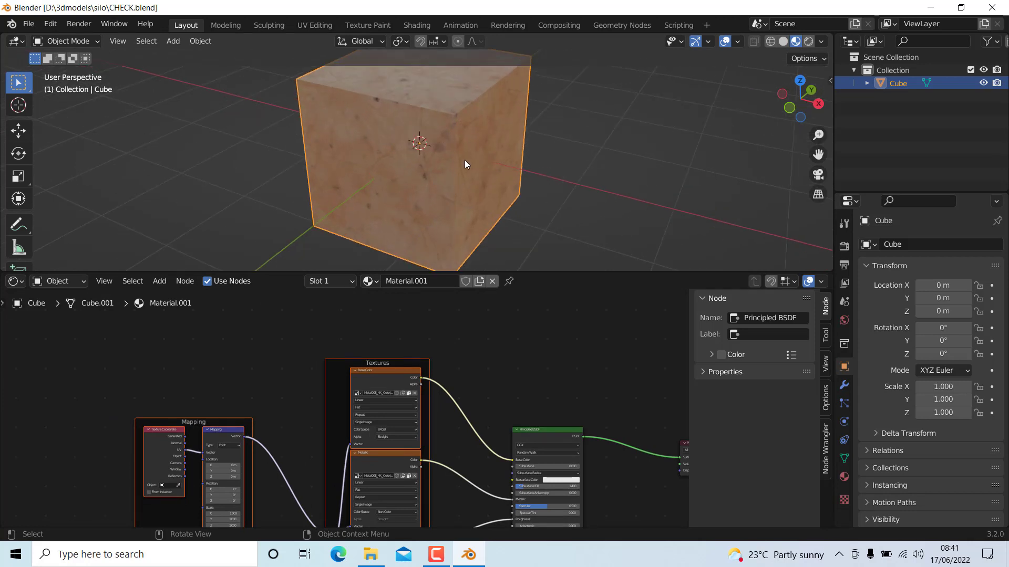
mouse_move(239, 88)
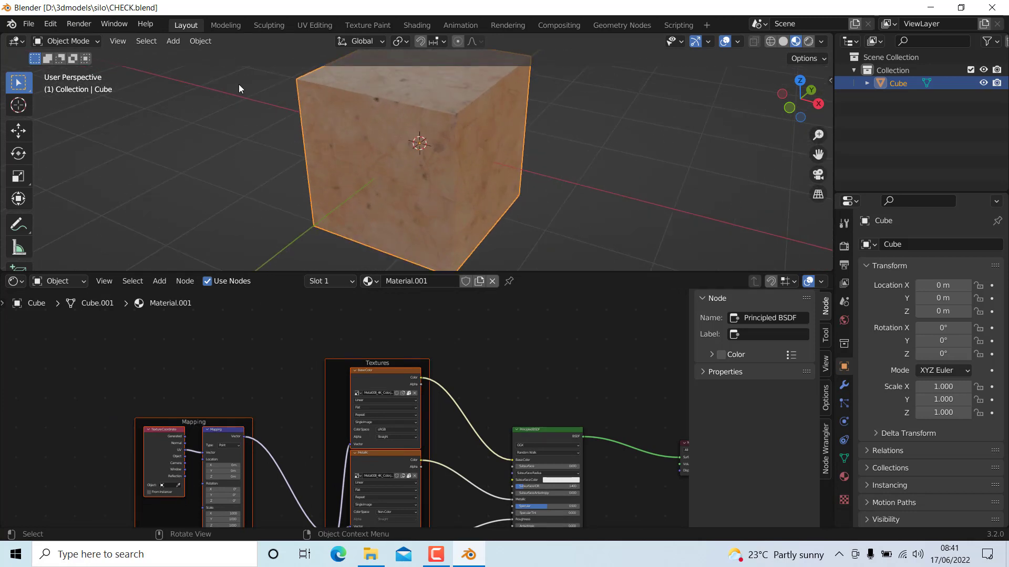
click(30, 23)
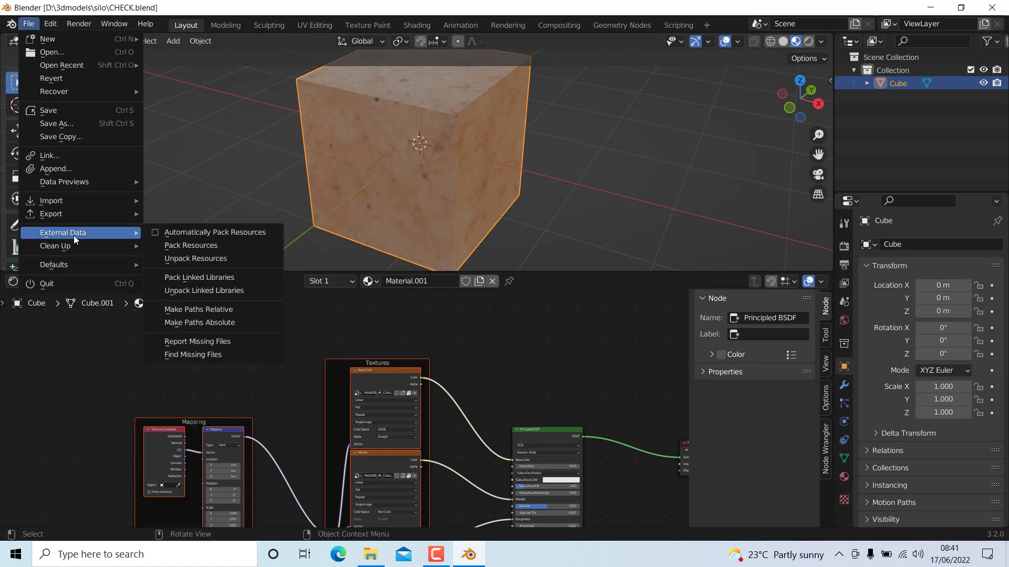
mouse_move(196, 259)
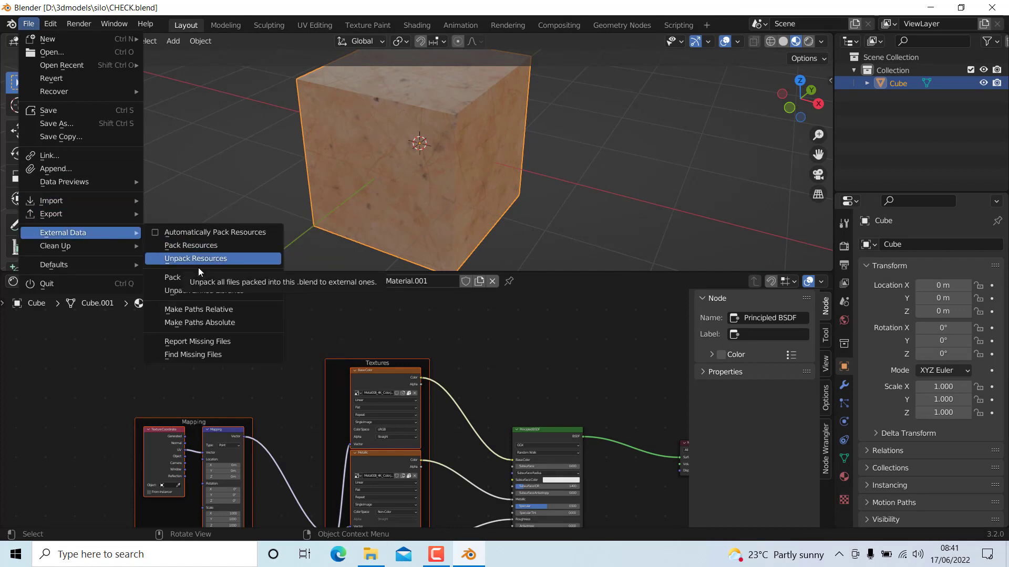
click(195, 258)
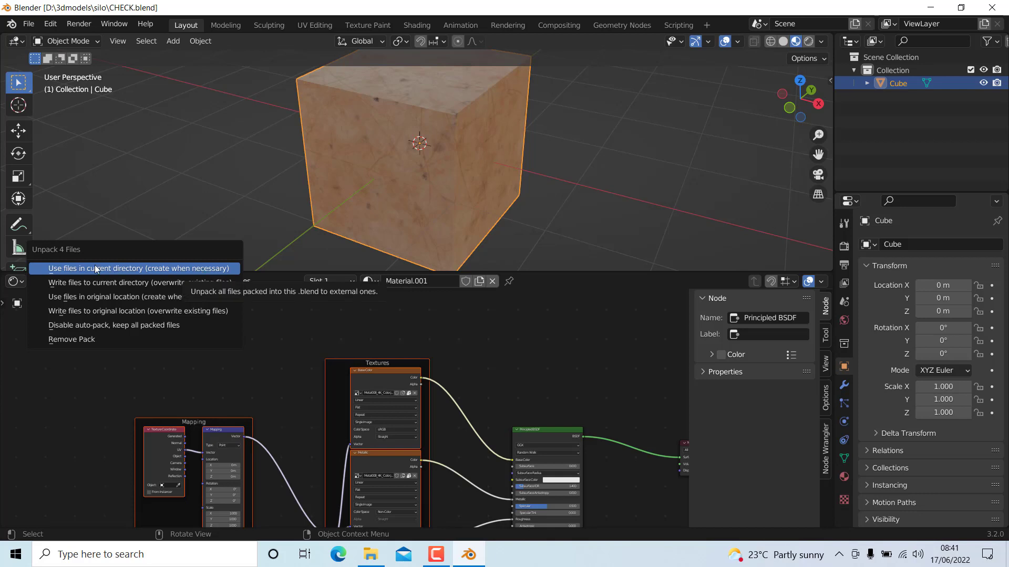
mouse_move(126, 276)
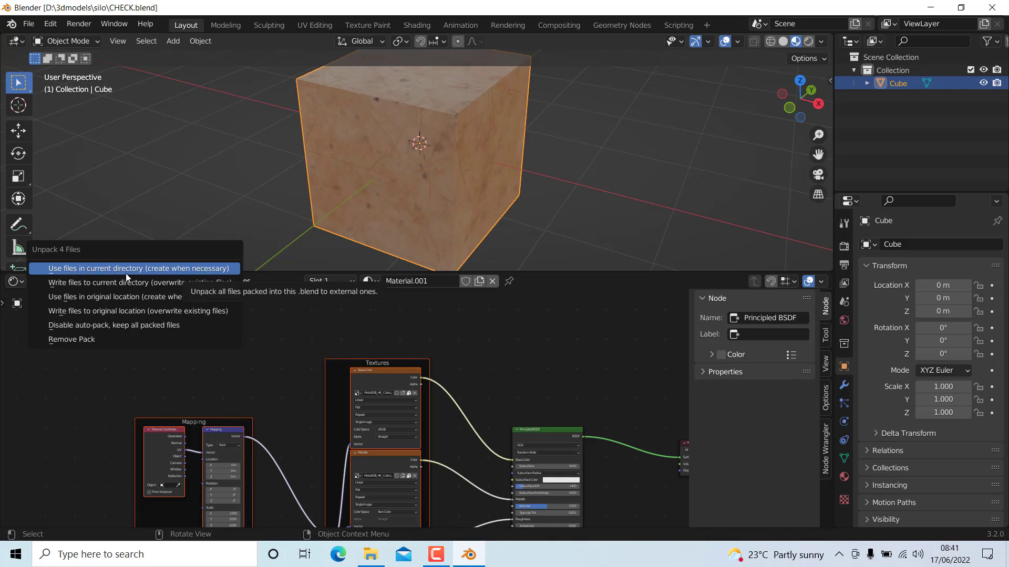
click(131, 269)
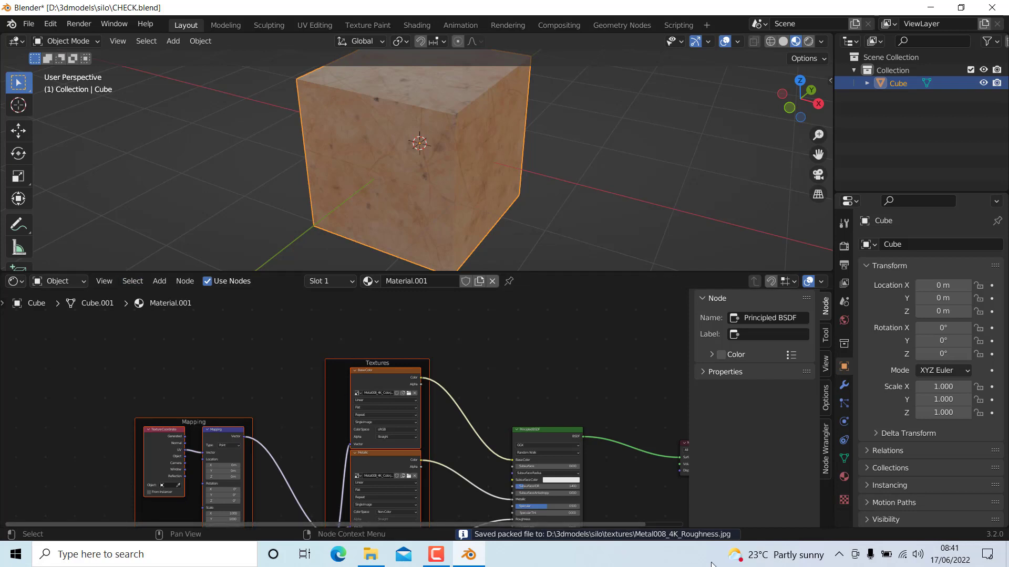
mouse_move(584, 552)
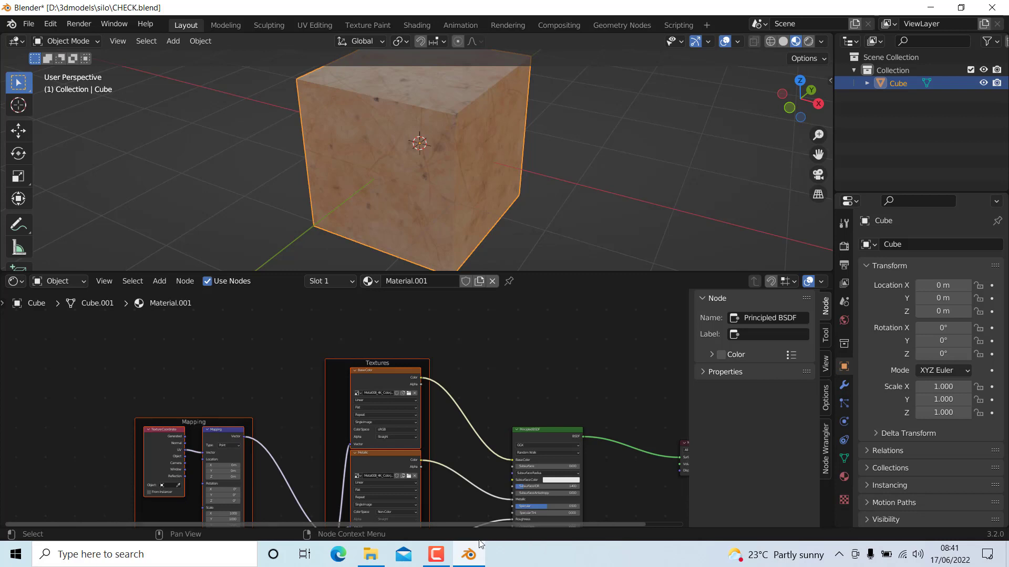
click(369, 555)
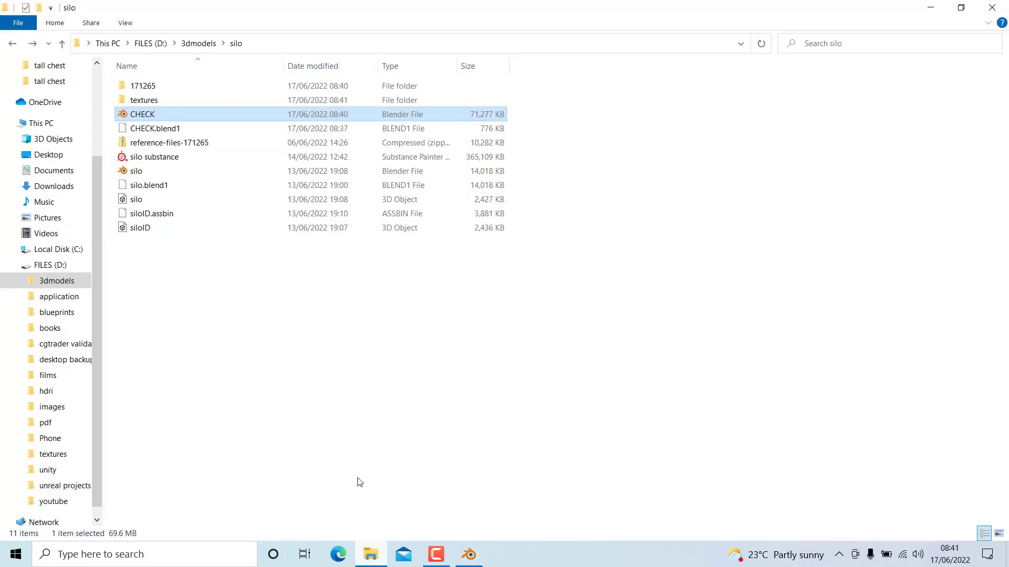
Step: Cut CHECK and its textures folder into 171265 together and reopen CHECK from there
double_click(145, 100)
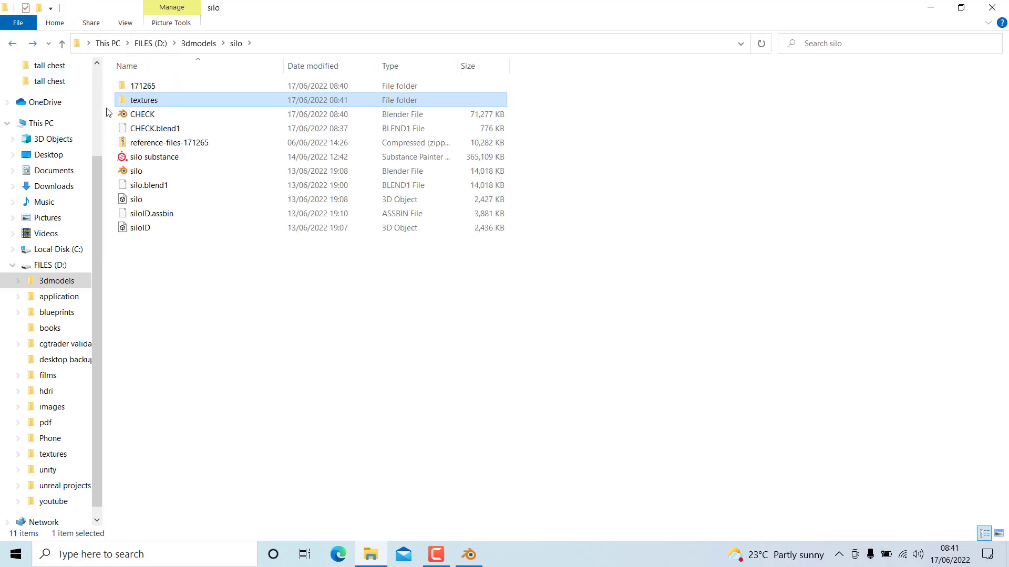
click(142, 100)
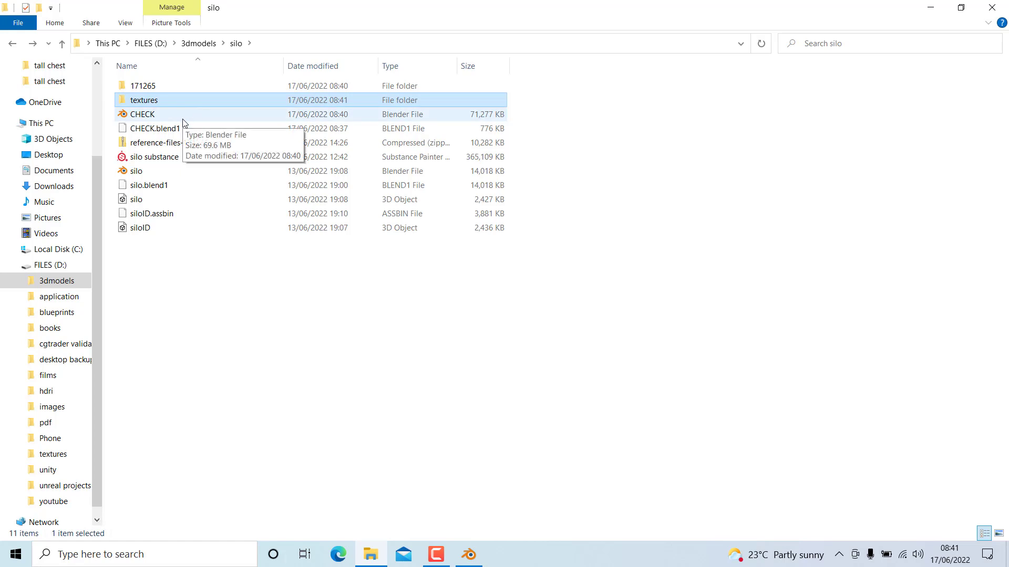
click(143, 99)
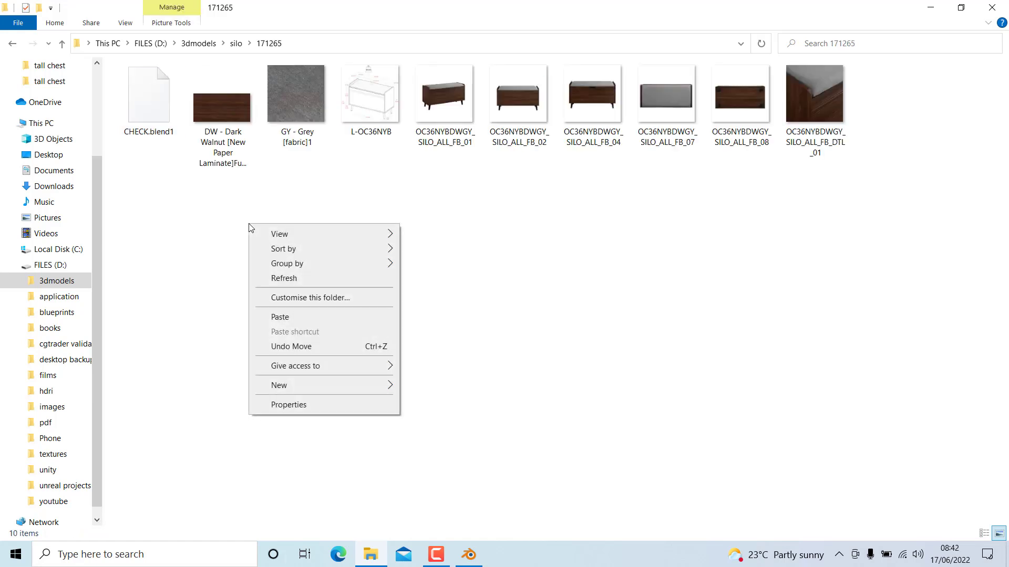
mouse_move(294, 321)
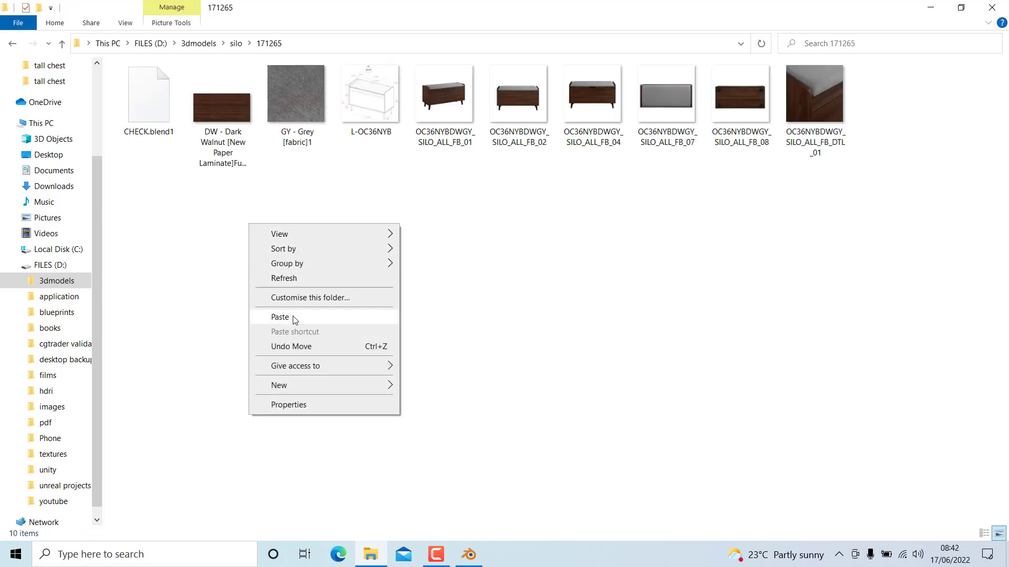
click(280, 317)
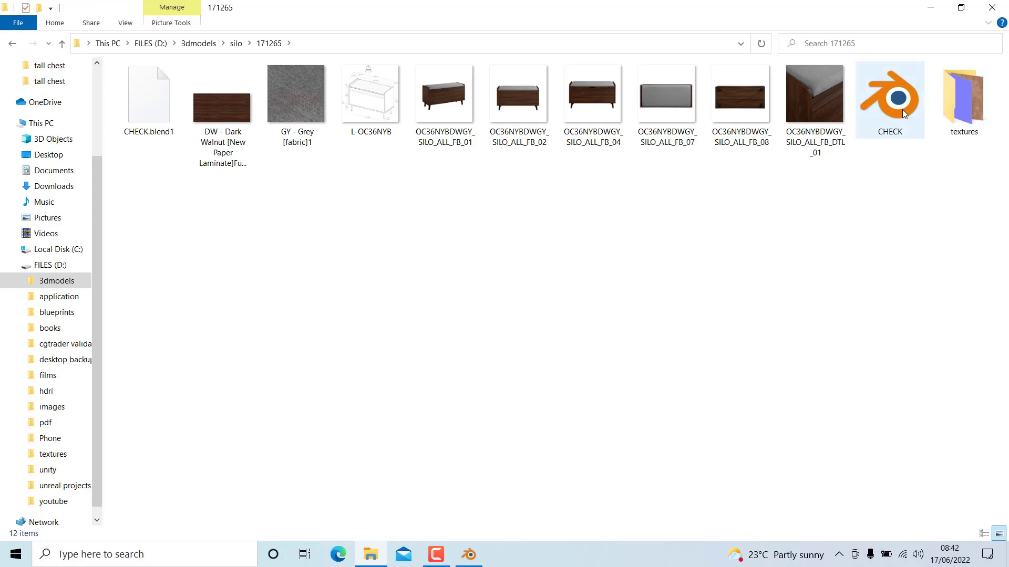
click(901, 110)
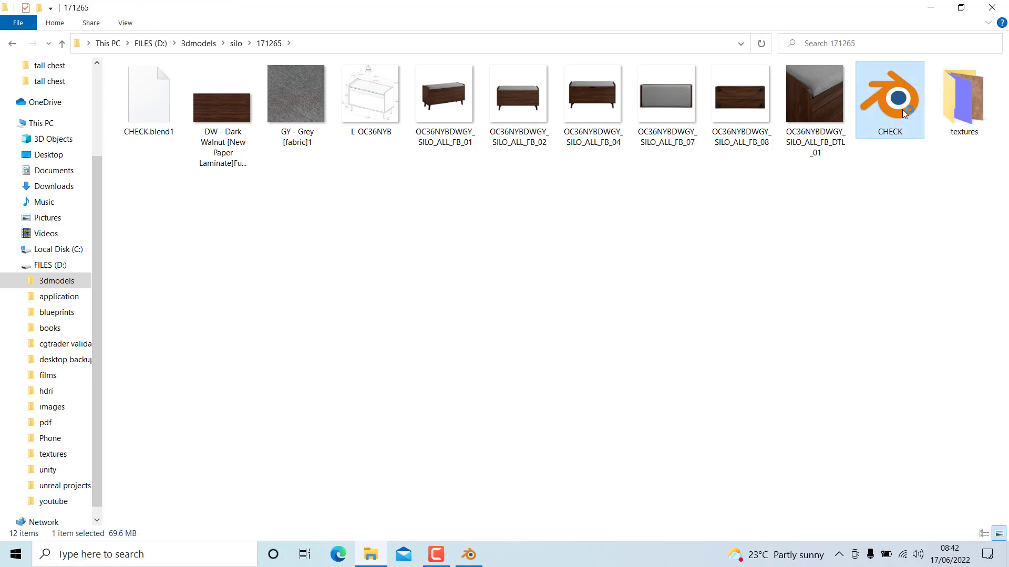
double_click(890, 100)
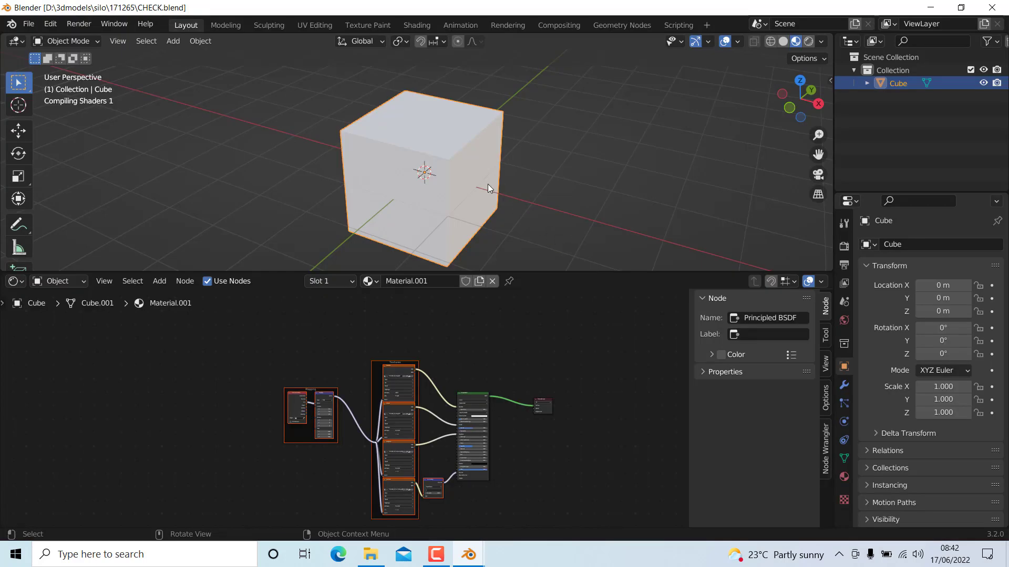
mouse_move(384, 206)
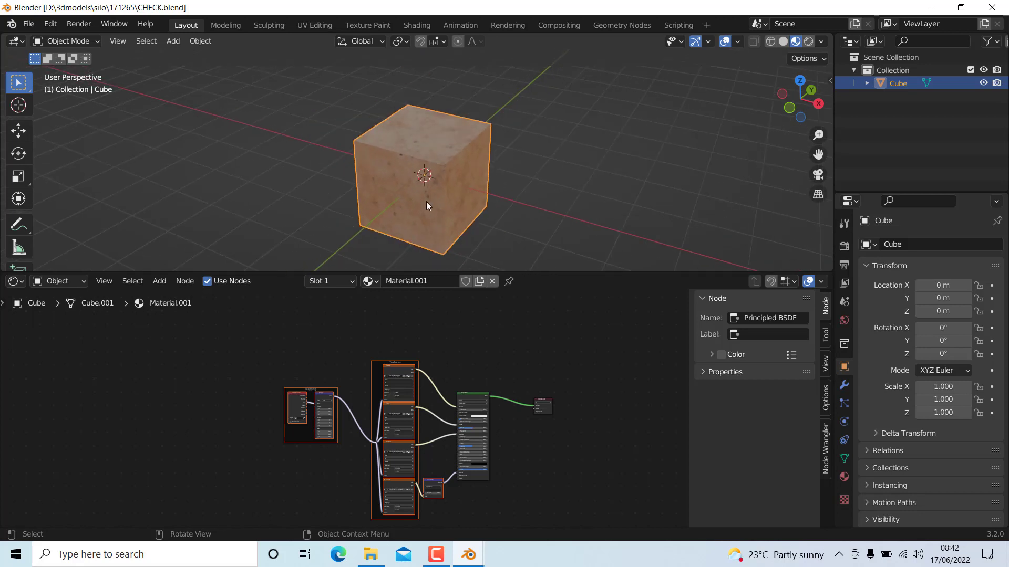
mouse_move(450, 139)
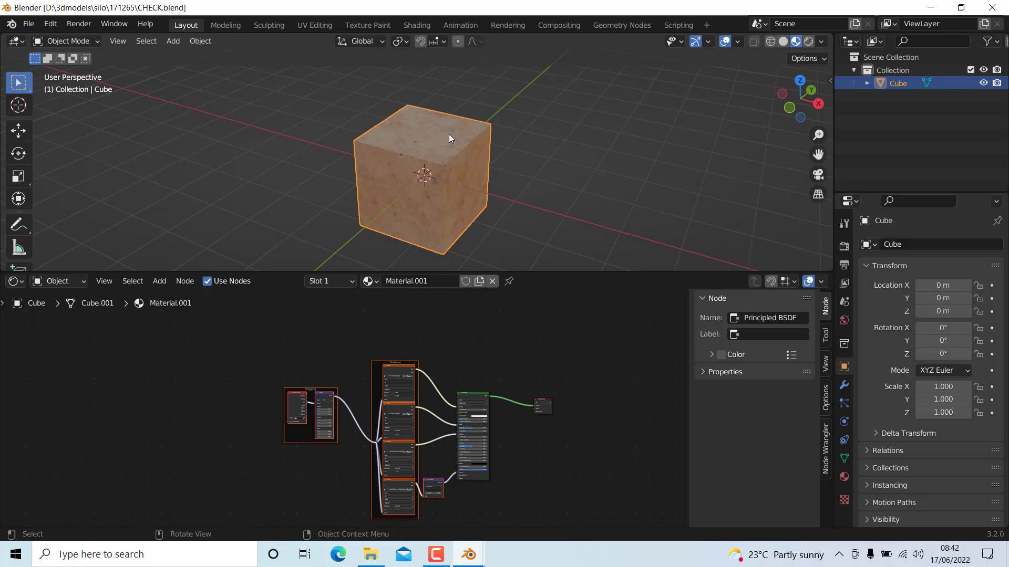